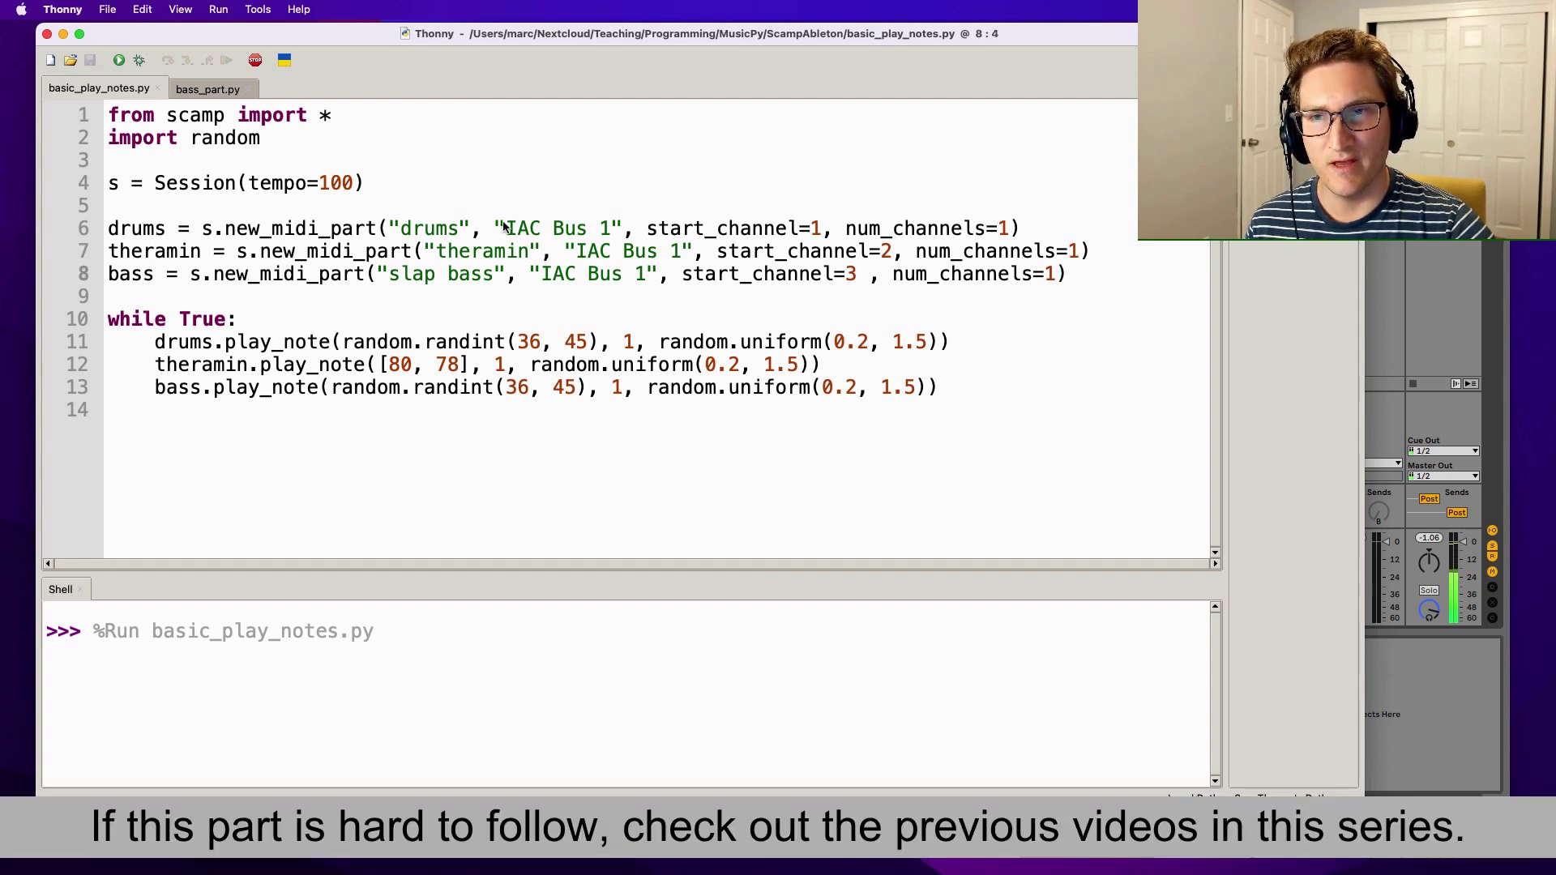
Step: Switch the editor to the bass_part.py script with the slap bass part
click(776, 227)
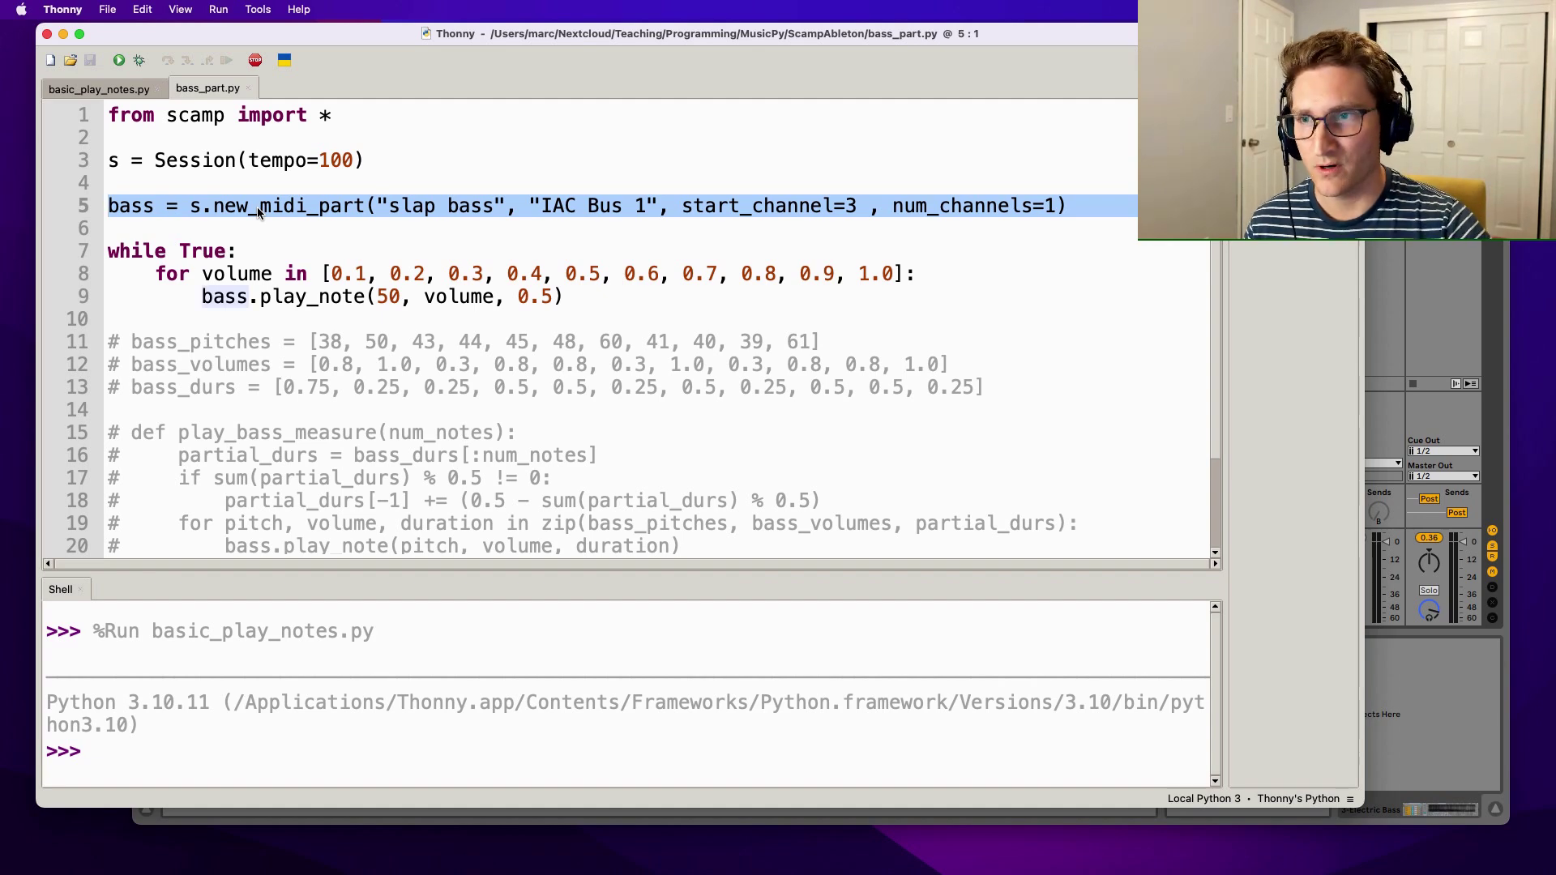
Step: Review the volume loop, then bring the ScampDemo Live set forward showing the Electric Bass track
click(174, 250)
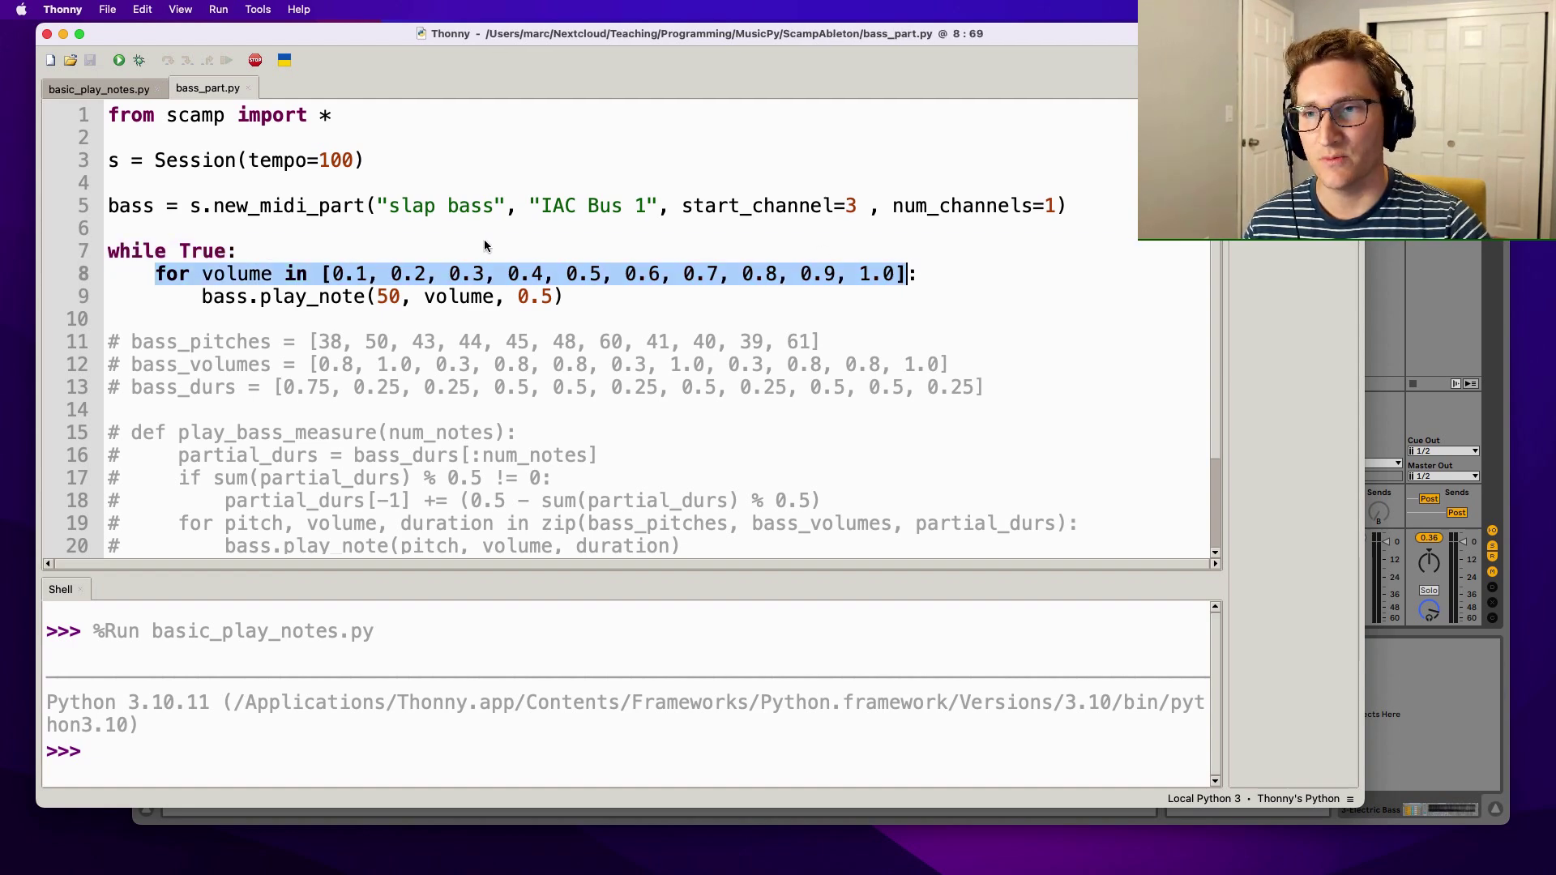
mouse_move(872, 289)
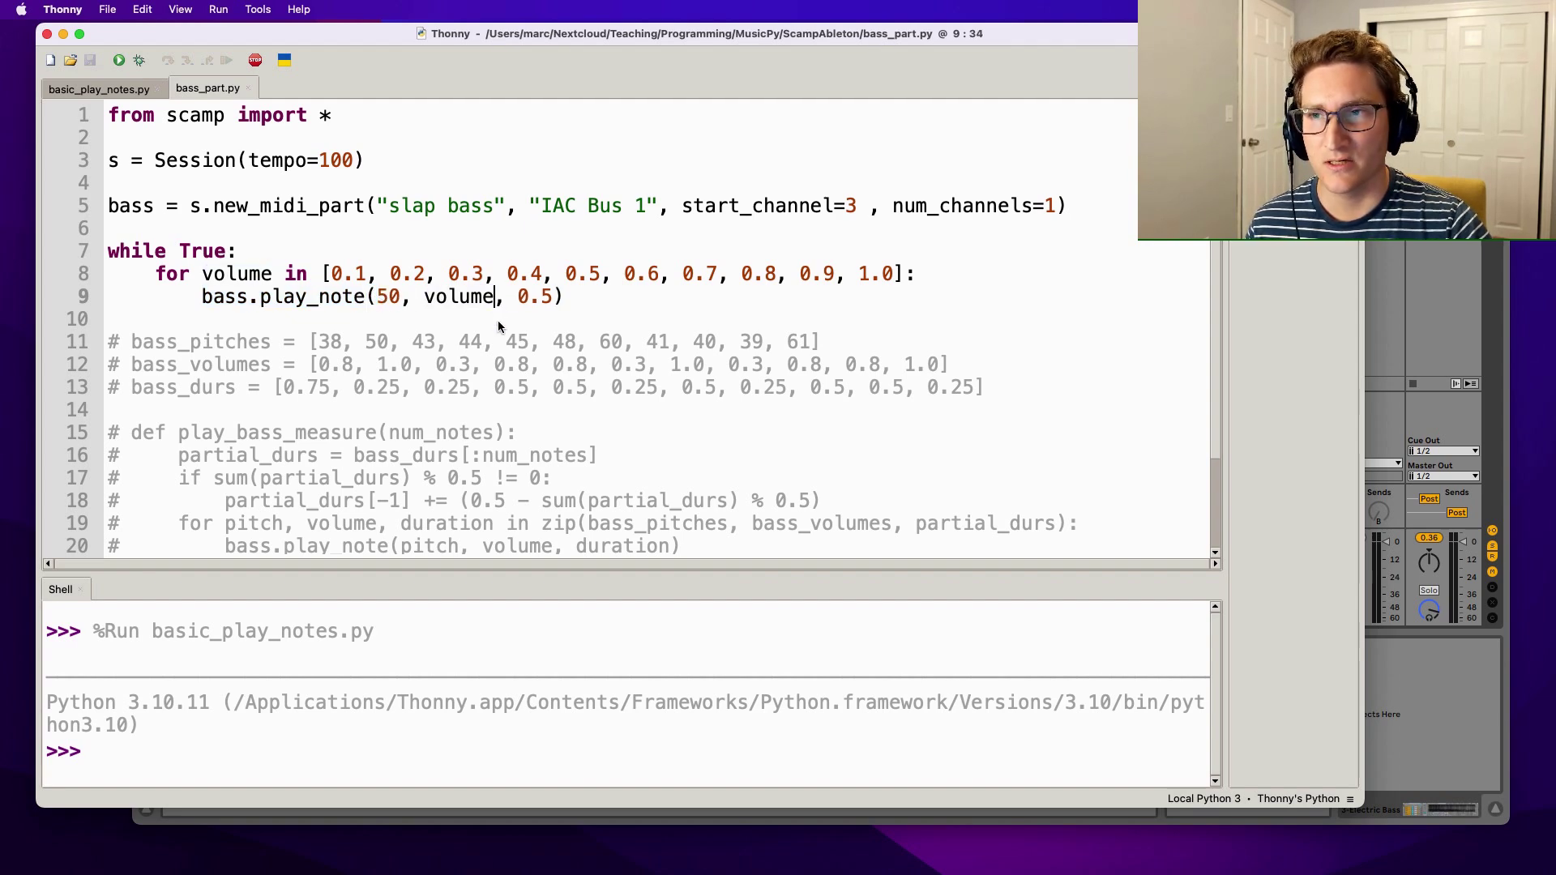
click(118, 60)
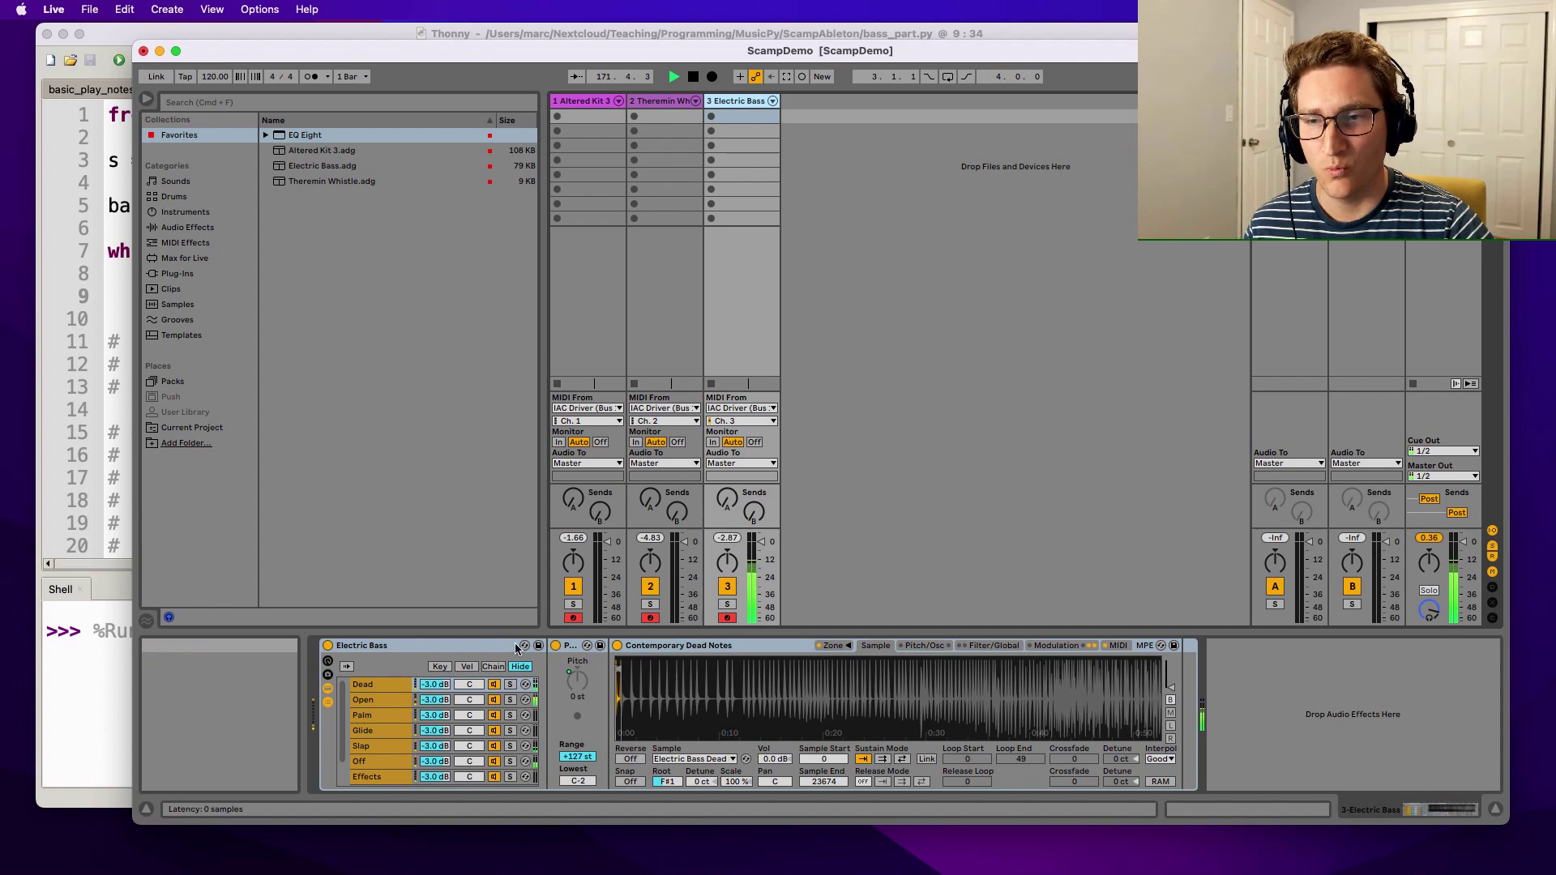
Step: Inspect the Electric Bass sampler instrument in Ableton Live before returning to bass_part.py
click(466, 666)
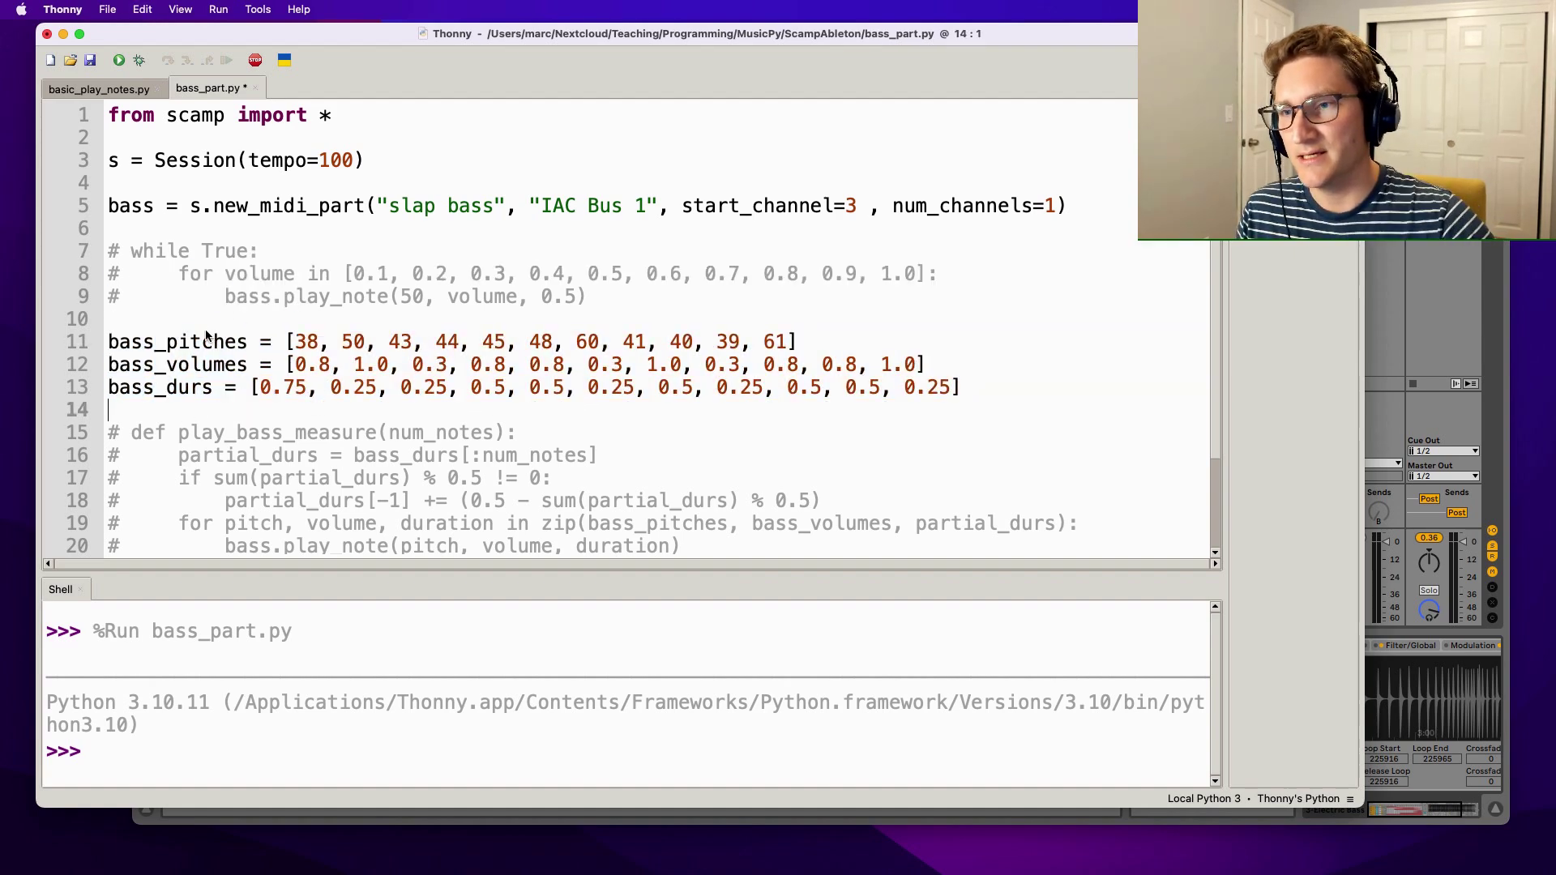
Step: Add a for loop over zip(bass_pitches, bass_volumes, bass_durs) unpacking pitch, volume, dur and calling bass.play_note
click(337, 365)
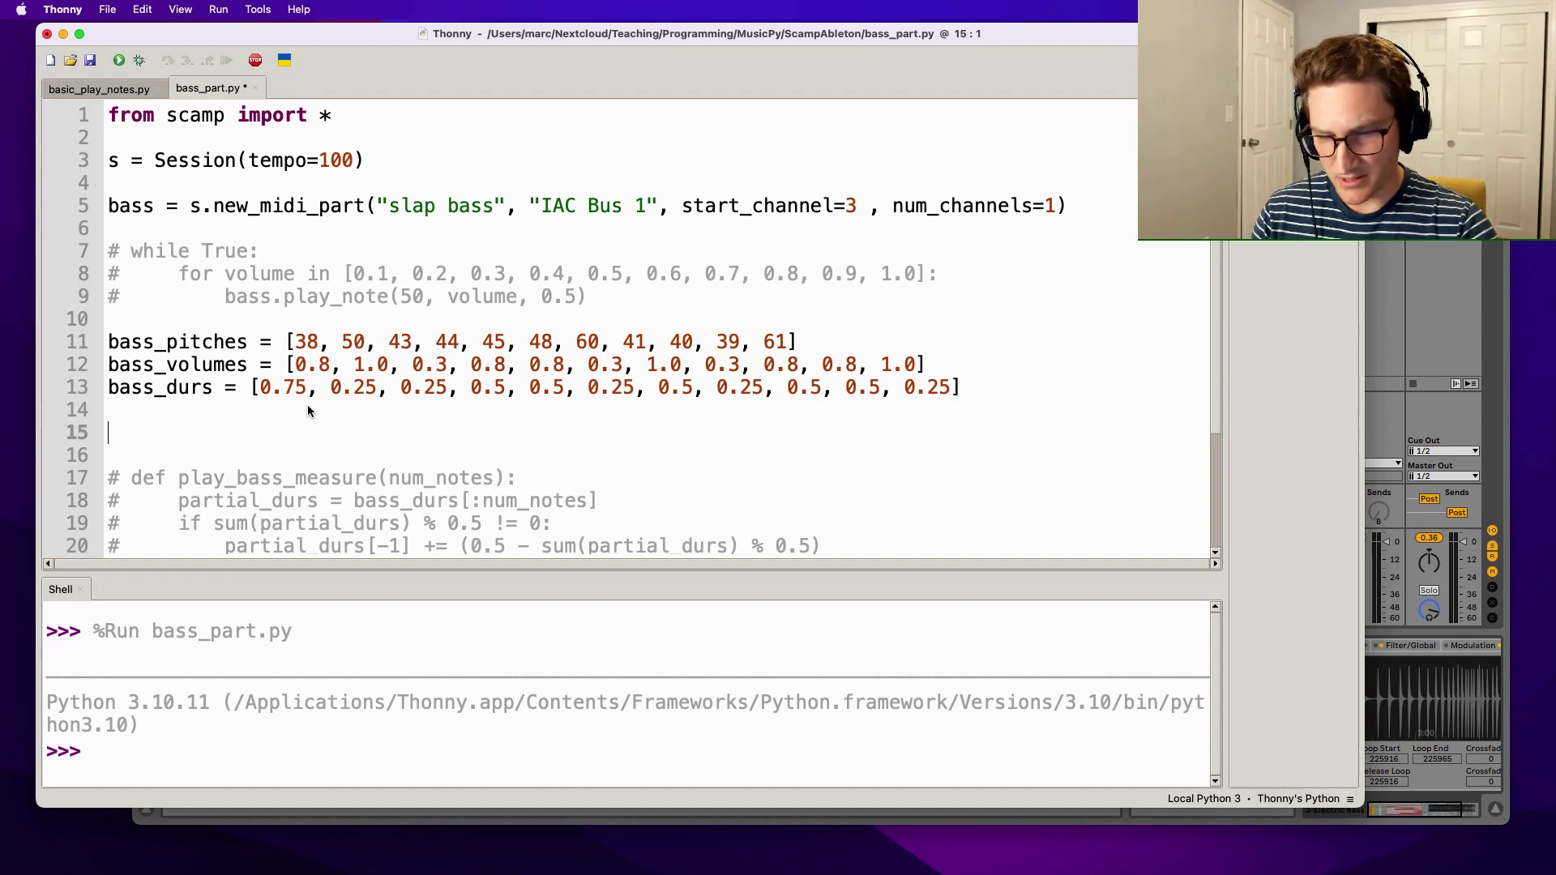
text(for)
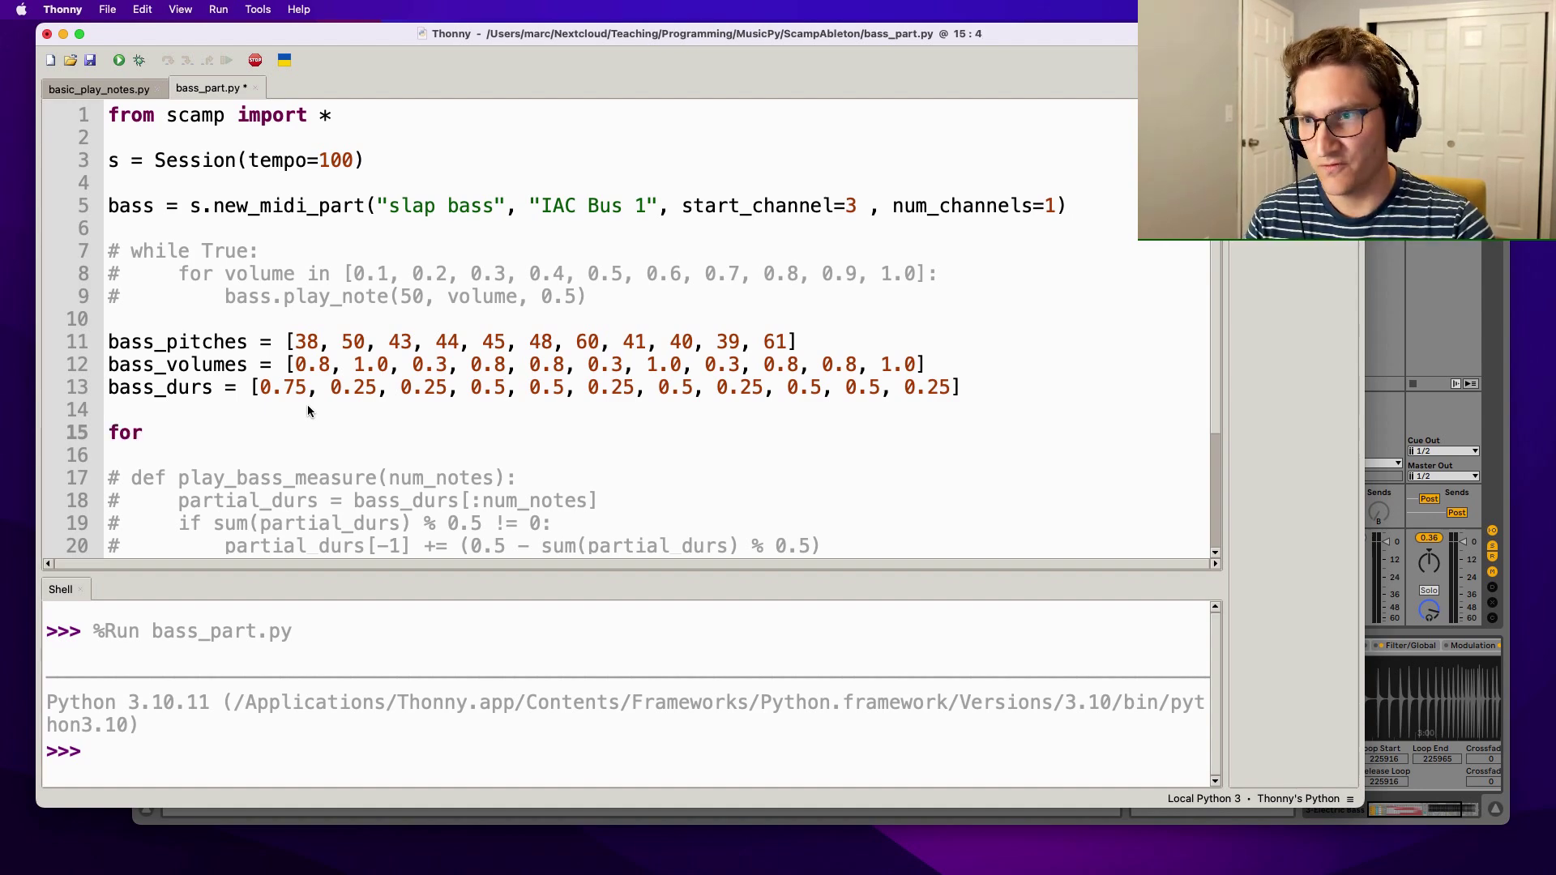
text(pitch,)
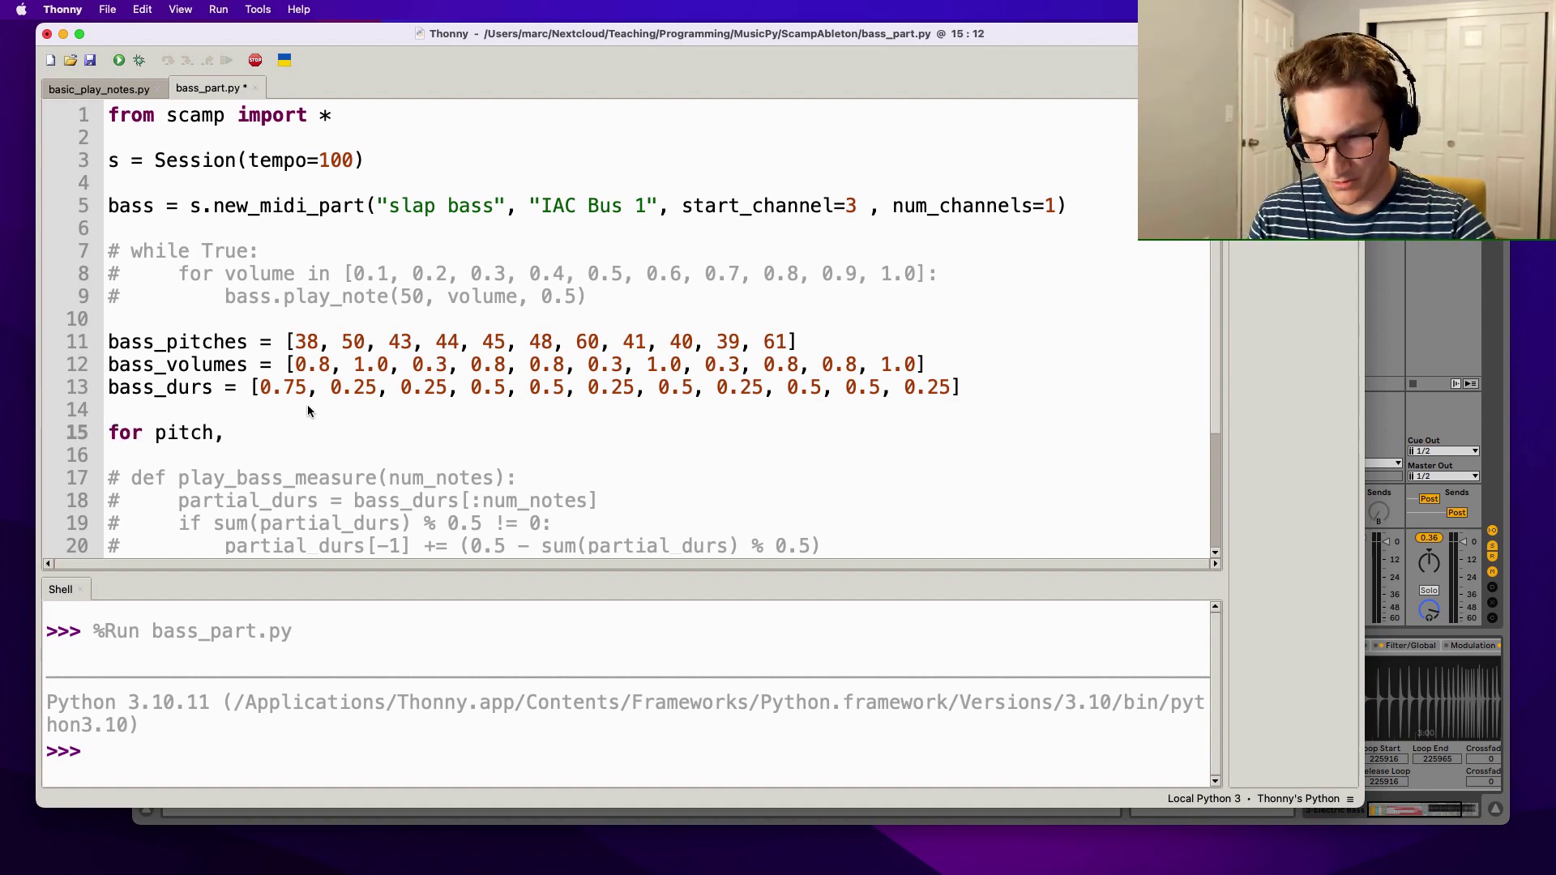
text(volume, dur in zip(bass_pitches, bass_volumes)
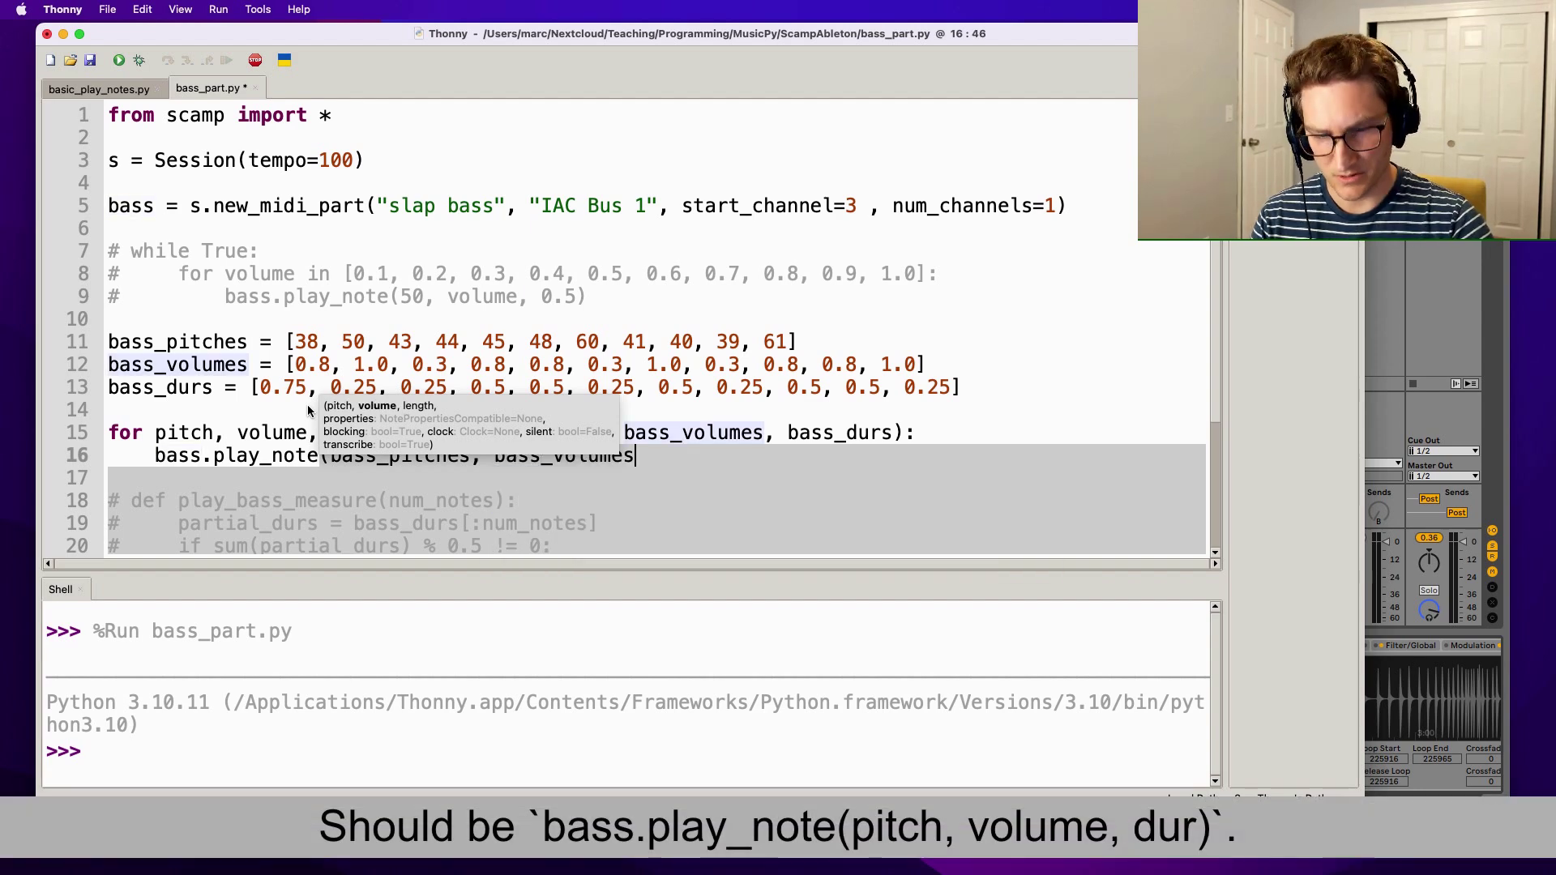
text(, bass_durs))
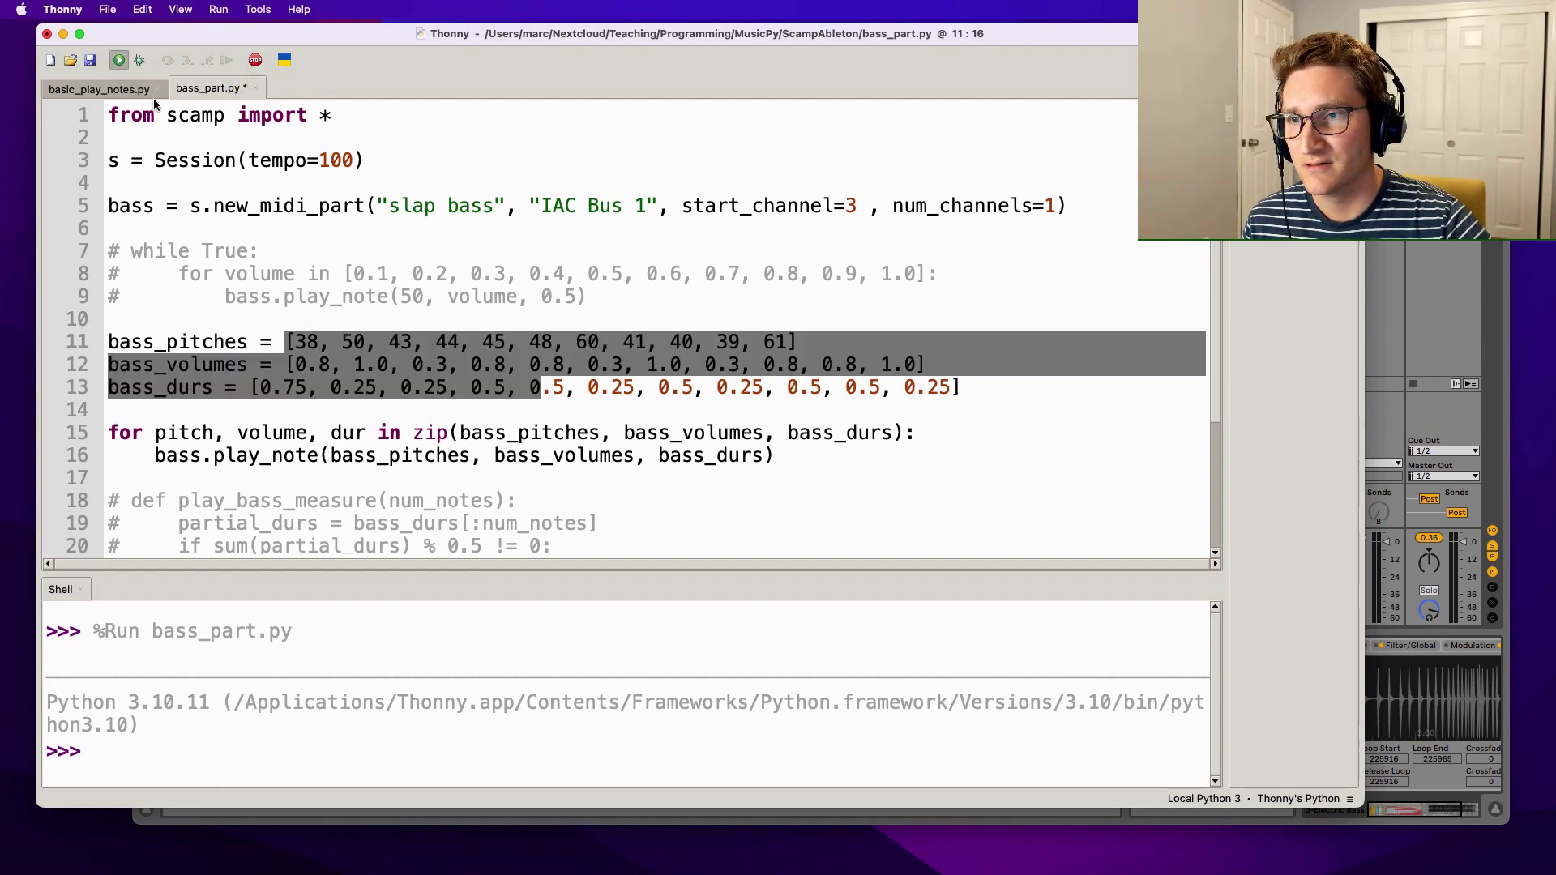
Step: Run bass_part.py, fix play_note to use each pitch, volume and dur, then stop it
click(118, 60)
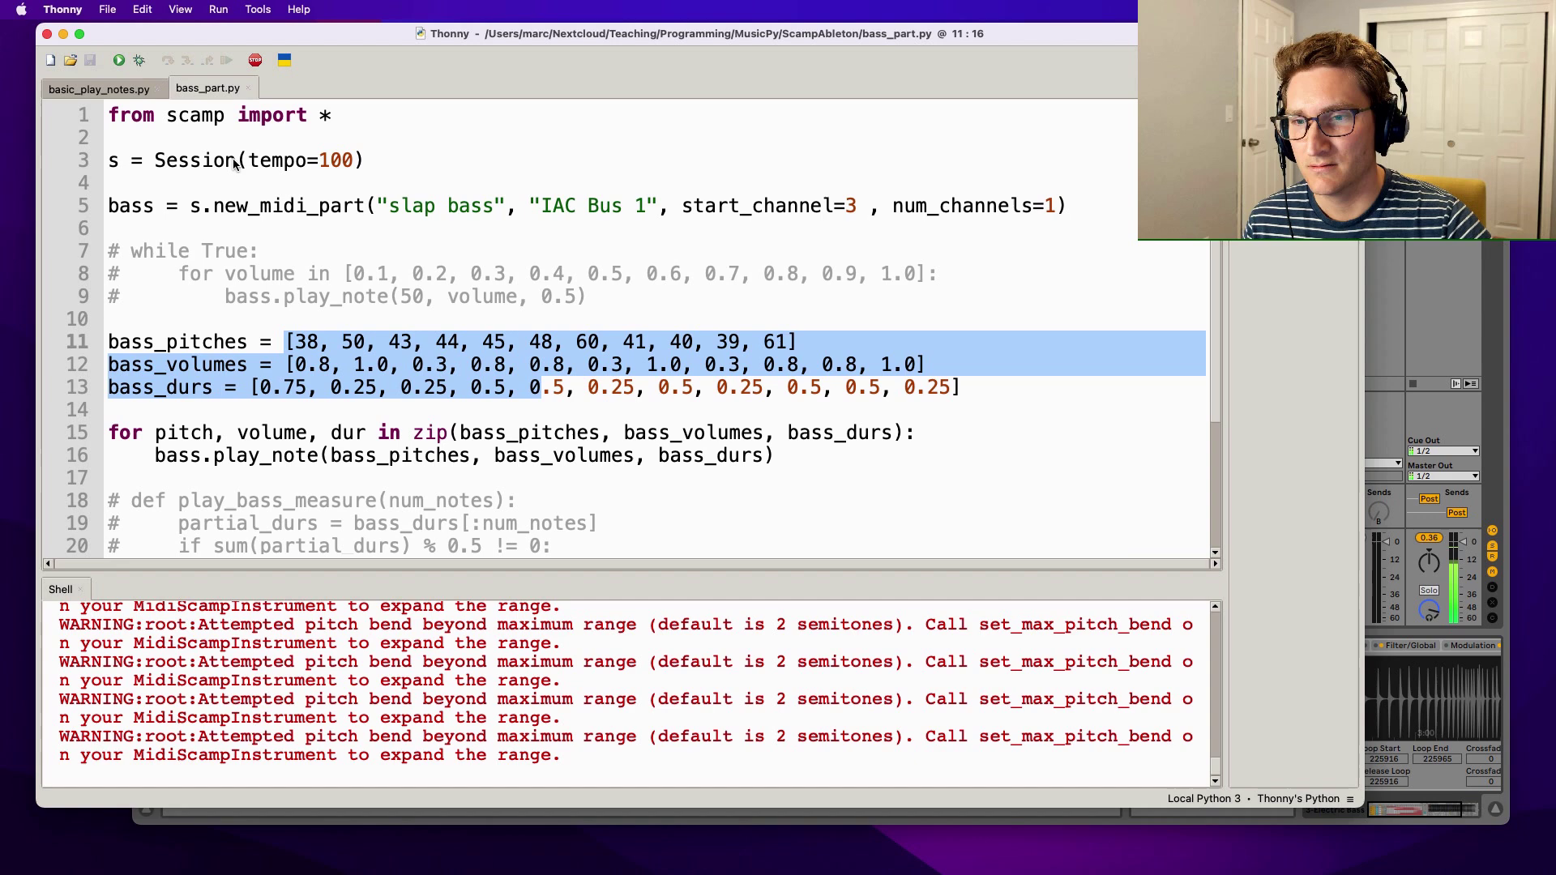
click(286, 342)
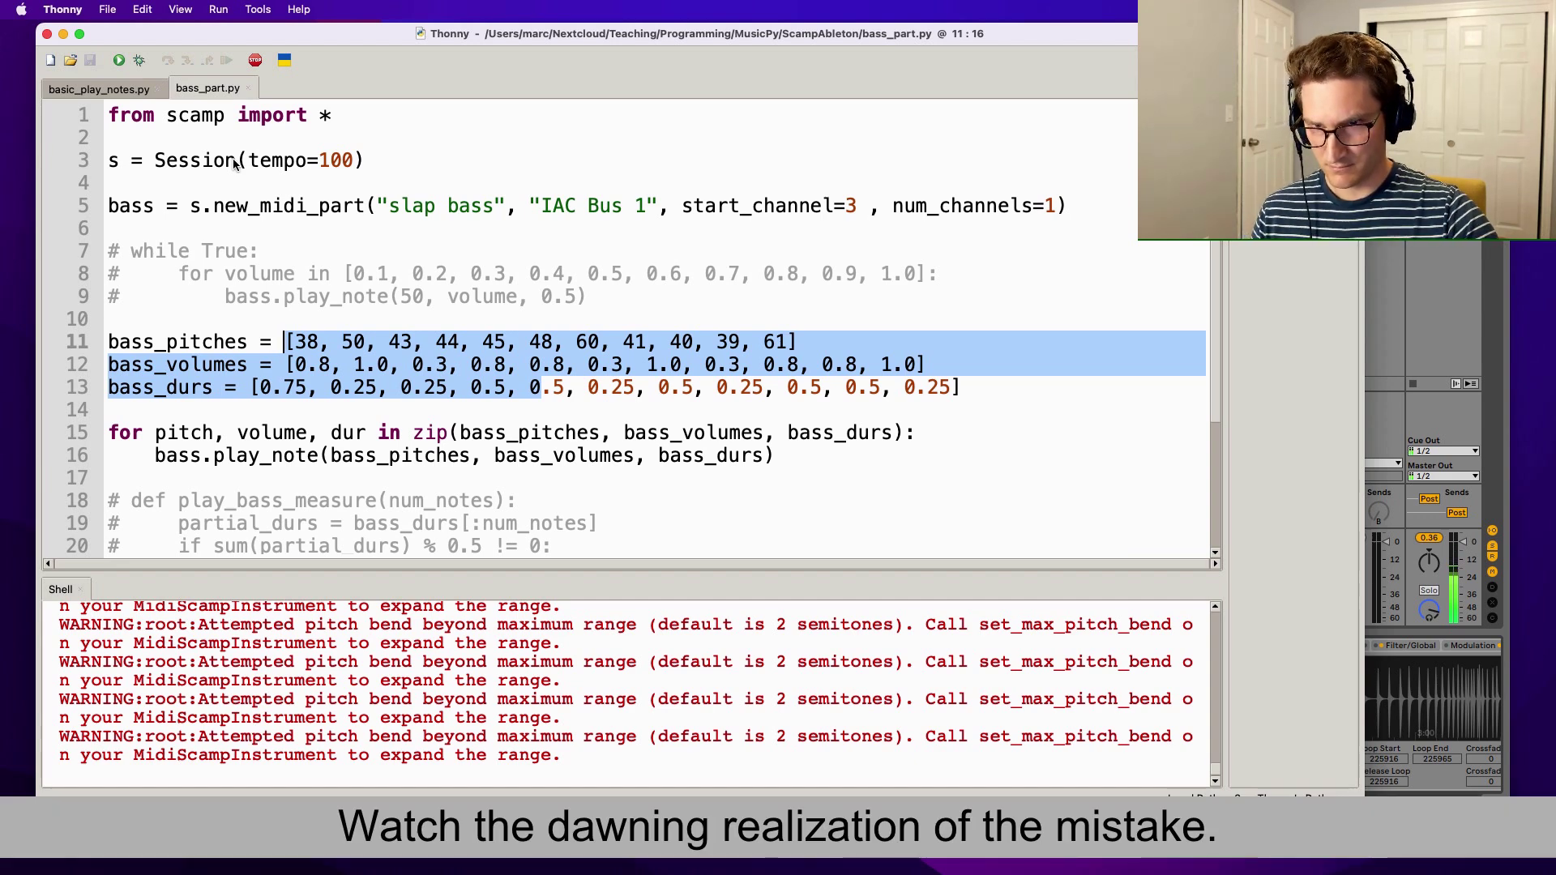
mouse_move(254, 60)
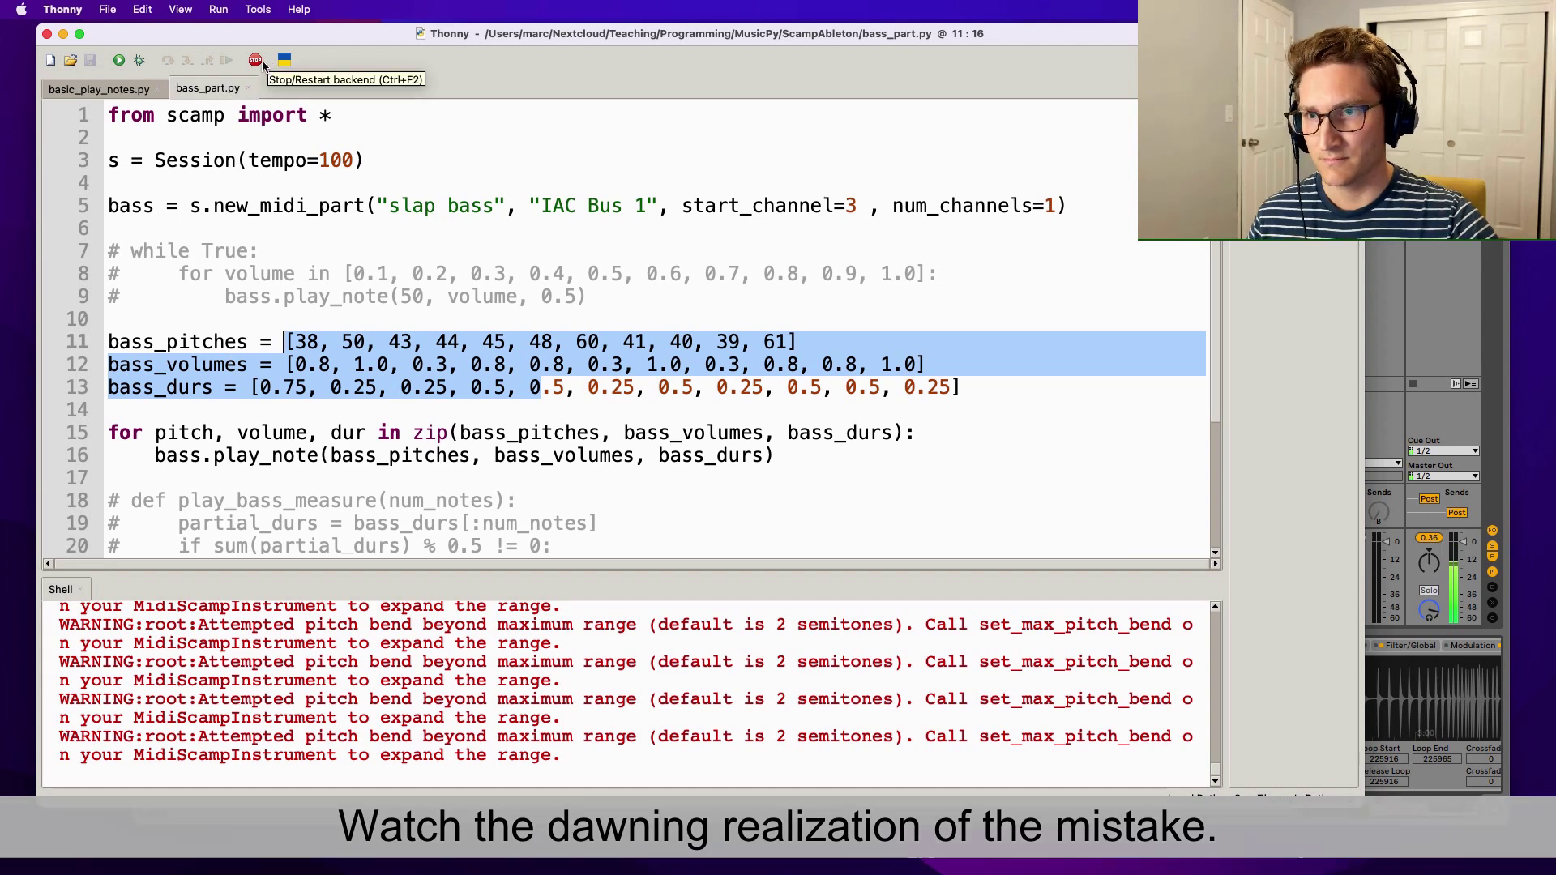
click(255, 60)
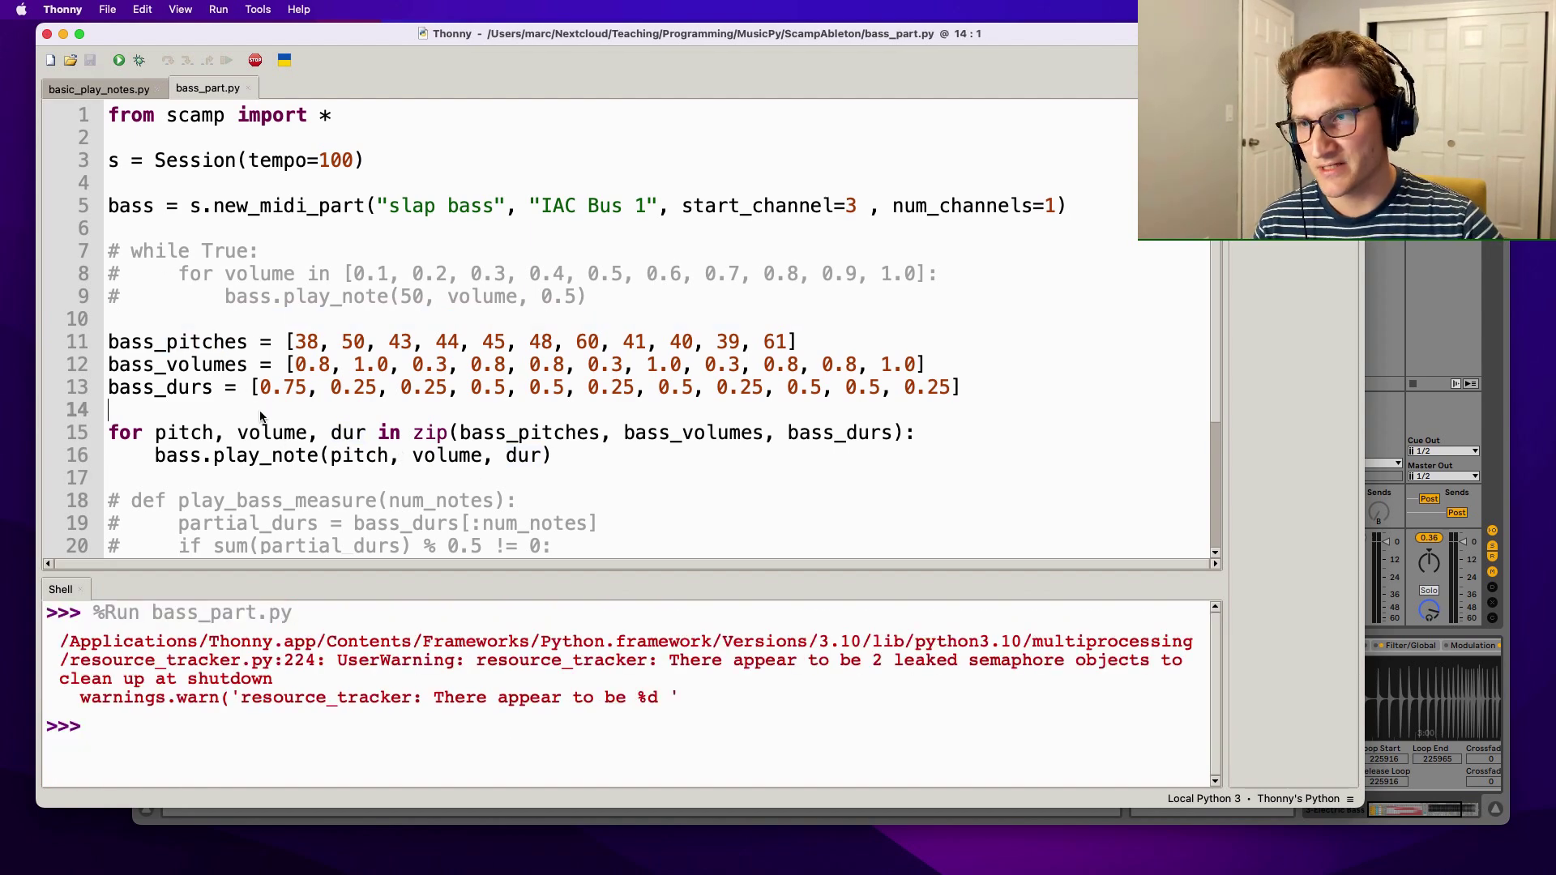
Step: Wrap the zip loop in while True, restart the backend and rerun so the slap bass loops
text(while:)
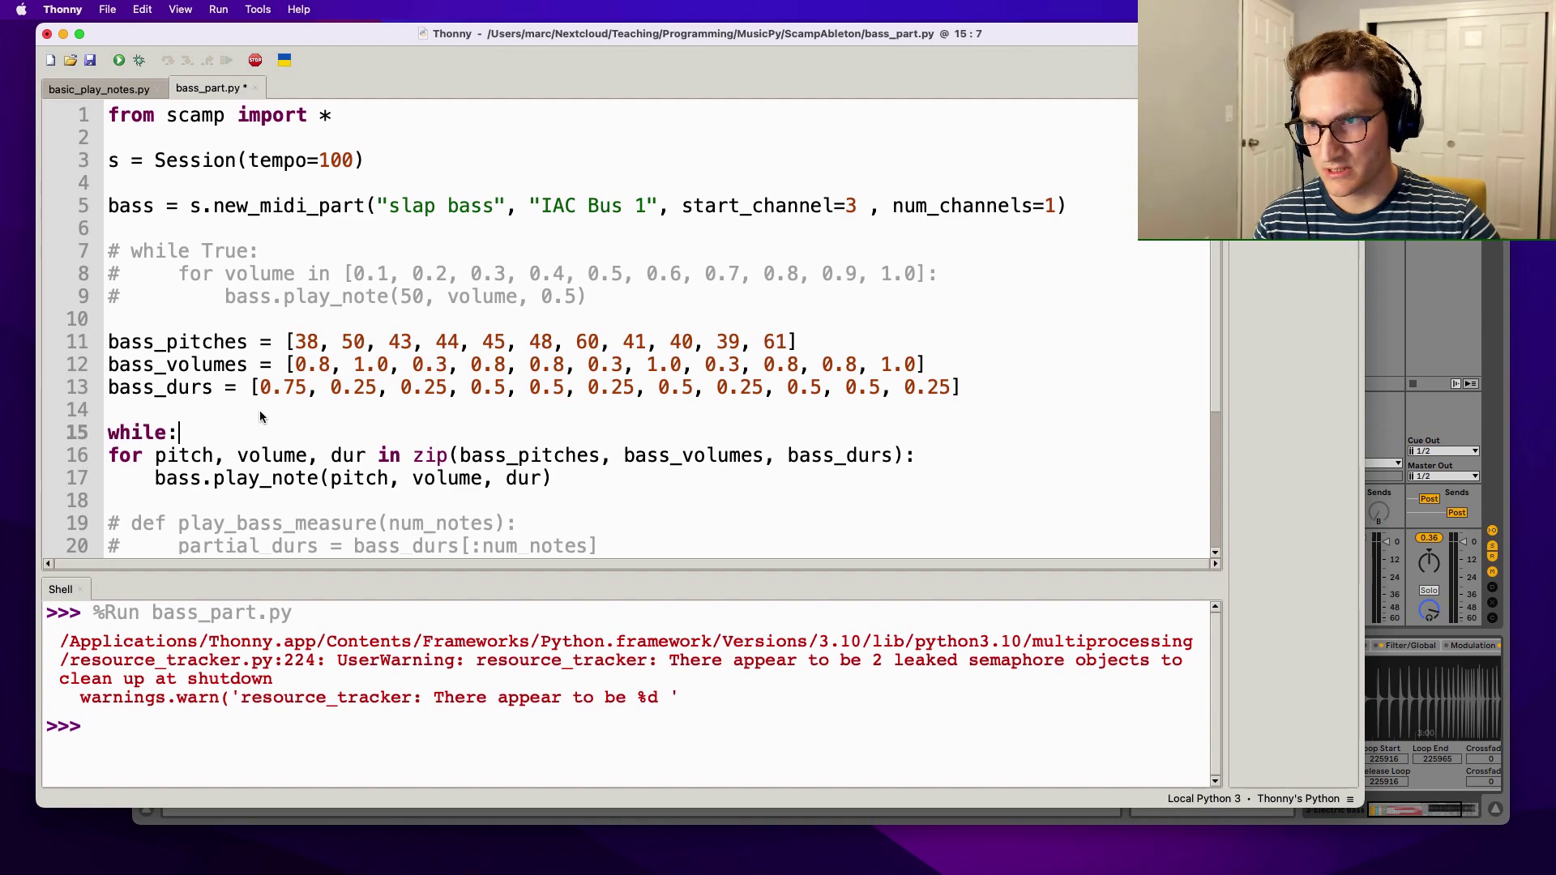
text(True)
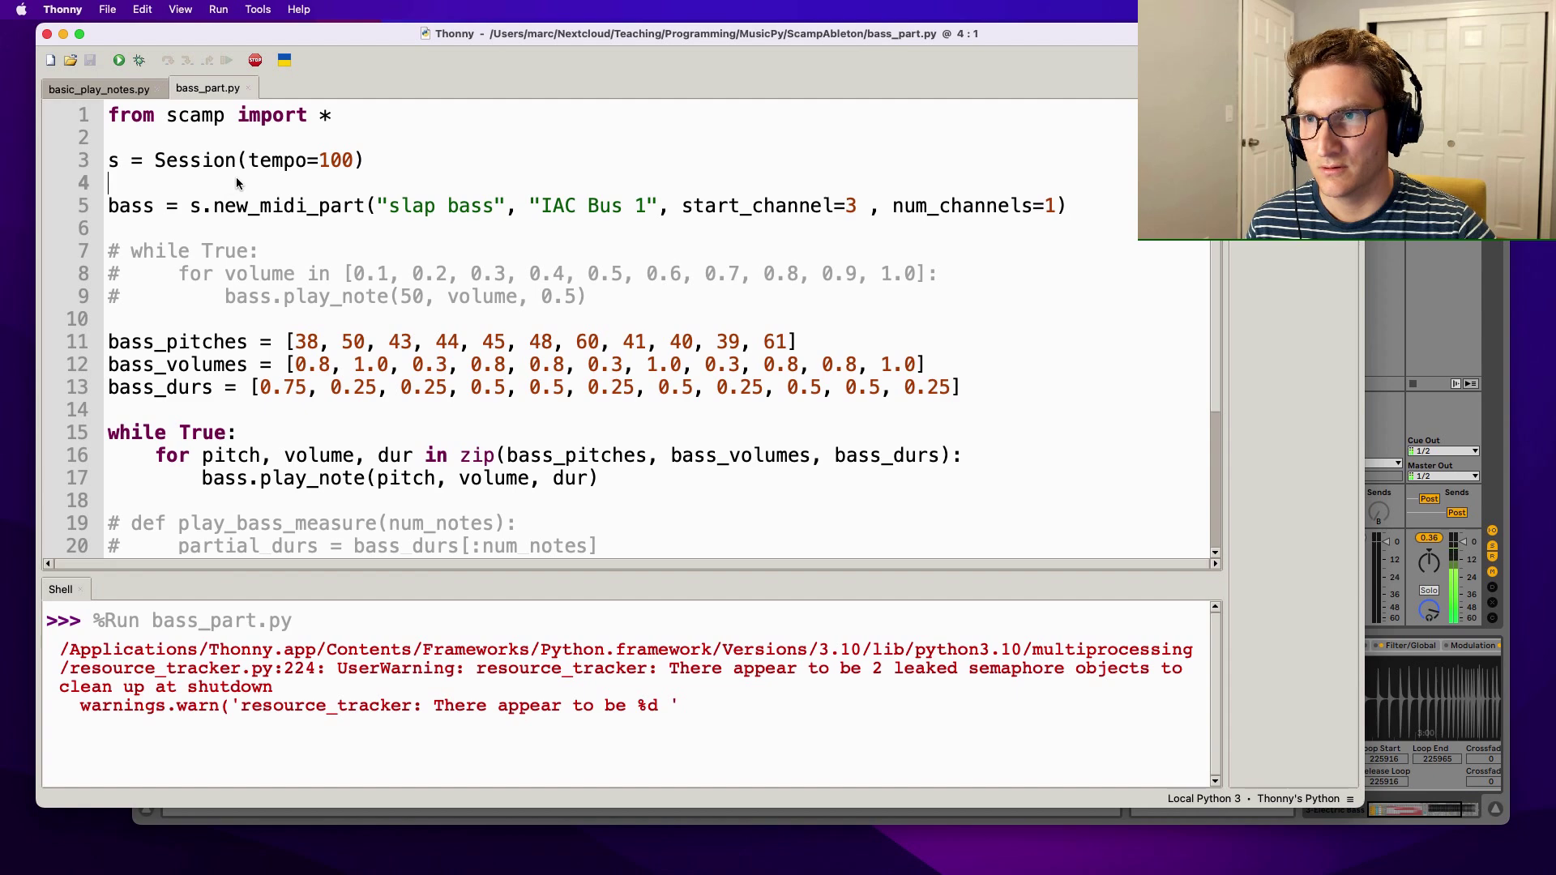
mouse_move(254, 60)
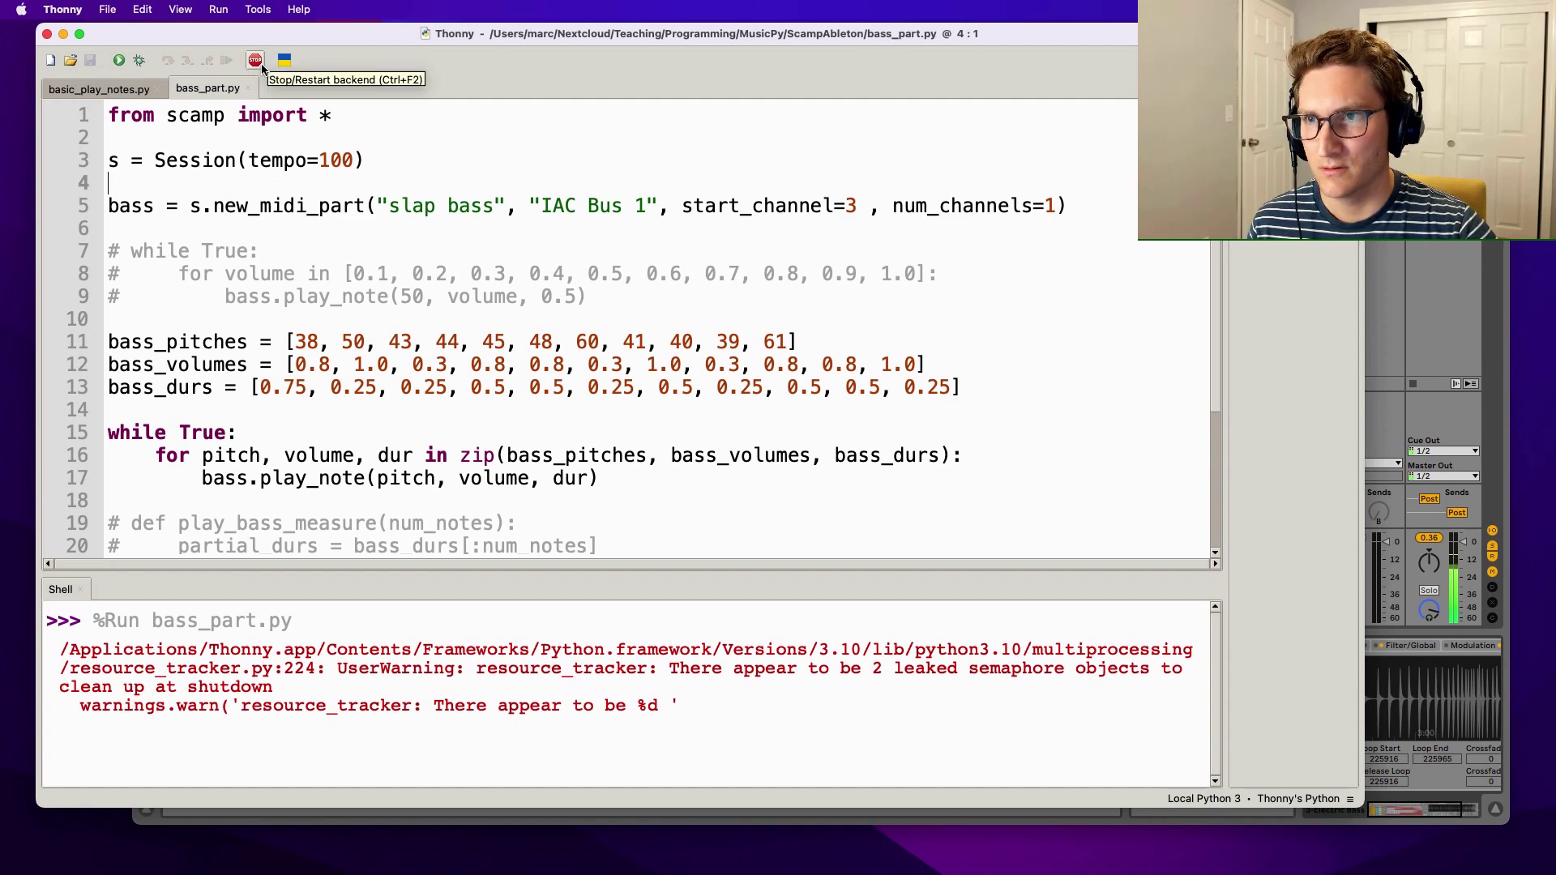
click(254, 60)
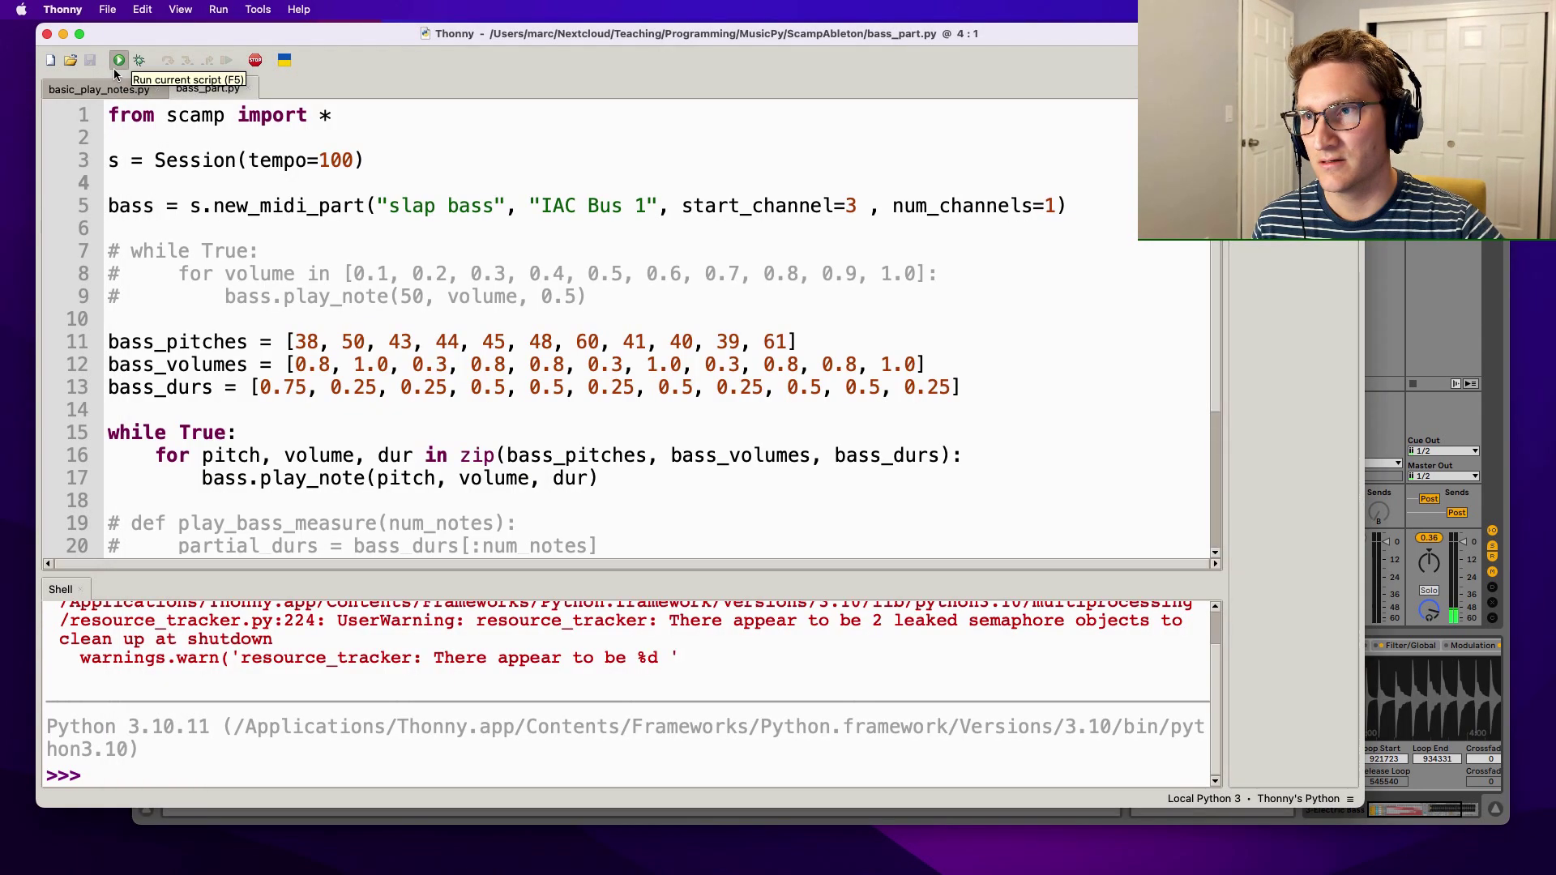
click(118, 60)
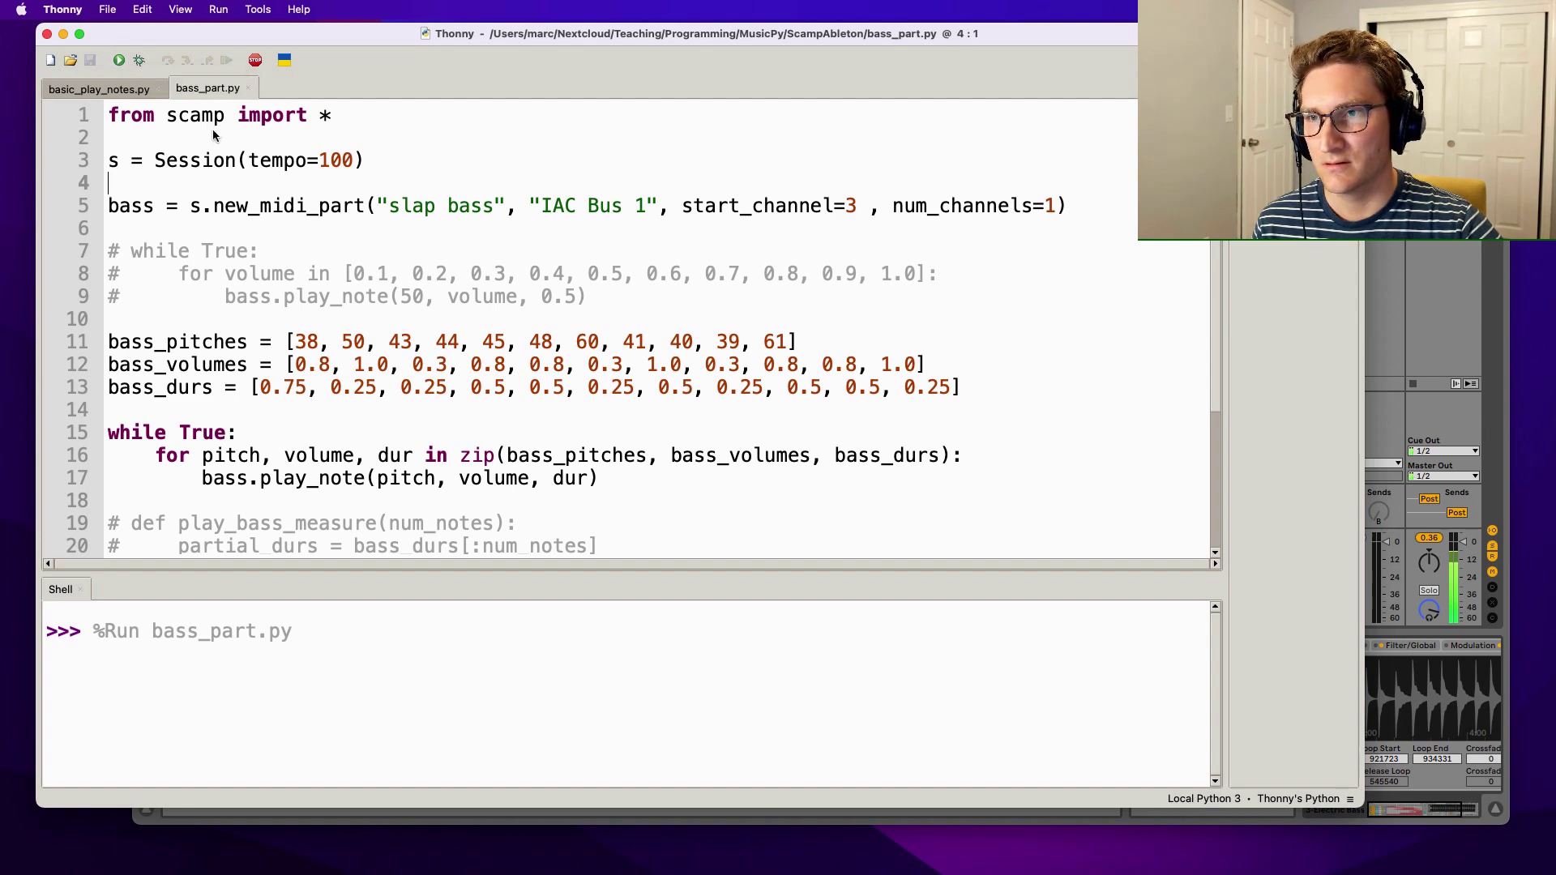
click(255, 60)
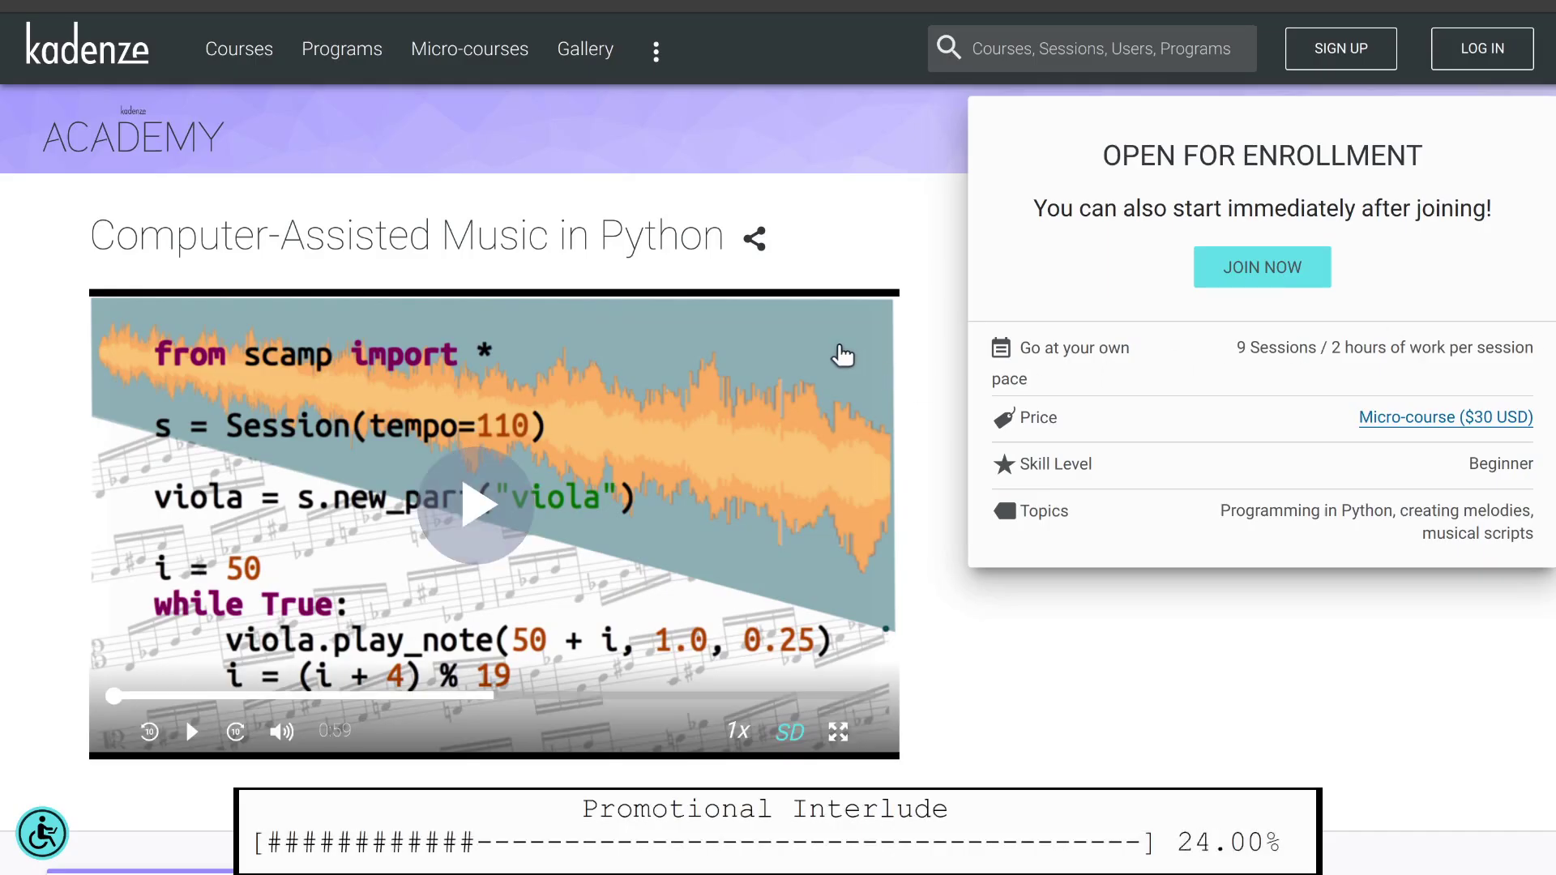
scroll(down, 3)
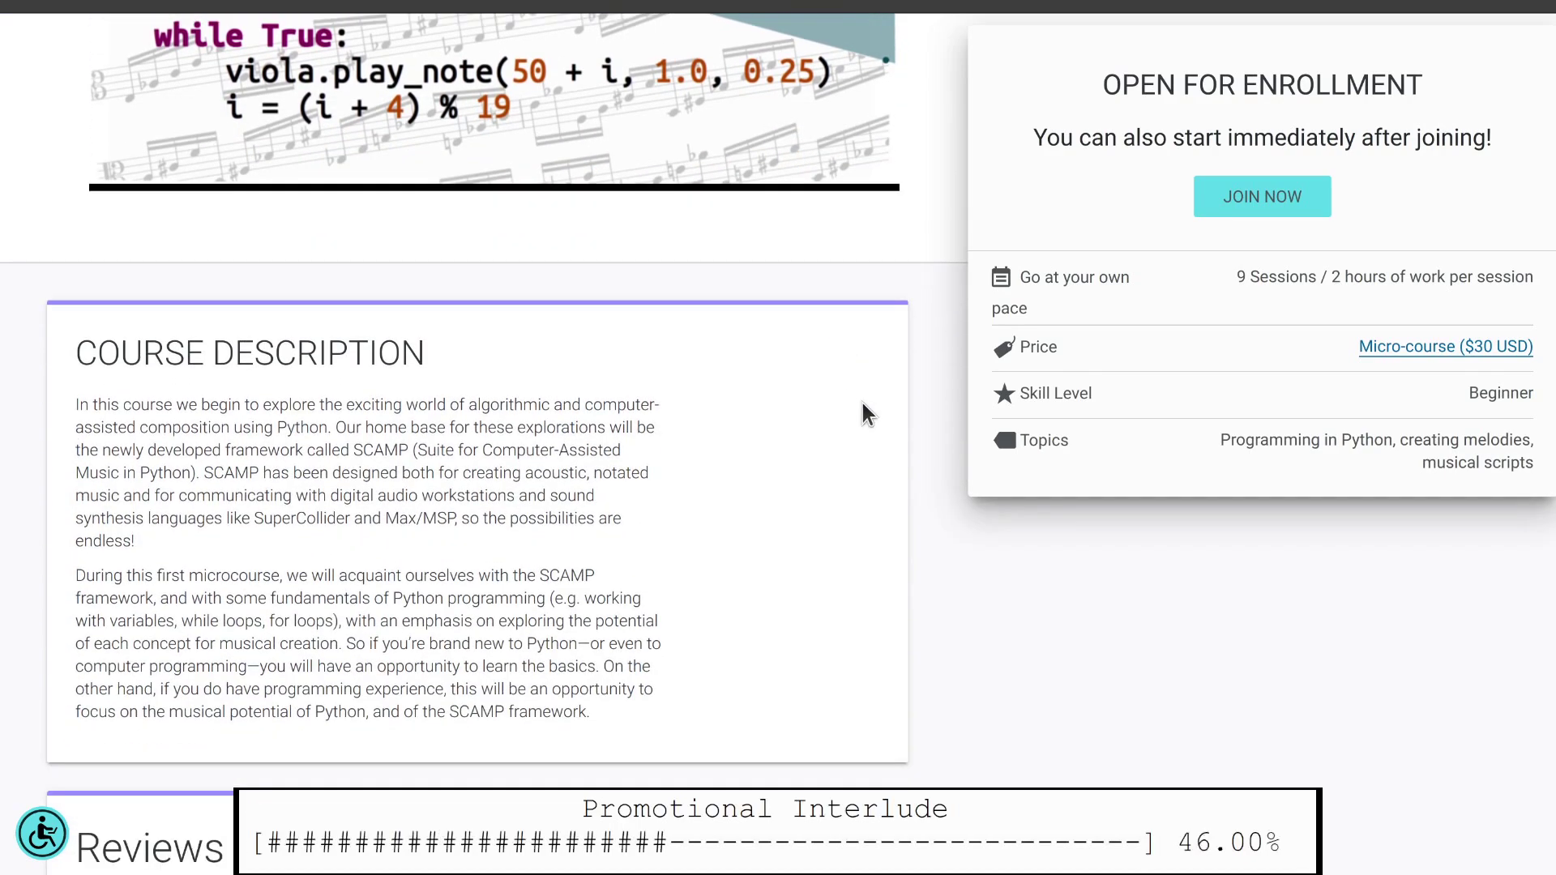
scroll(down, 3)
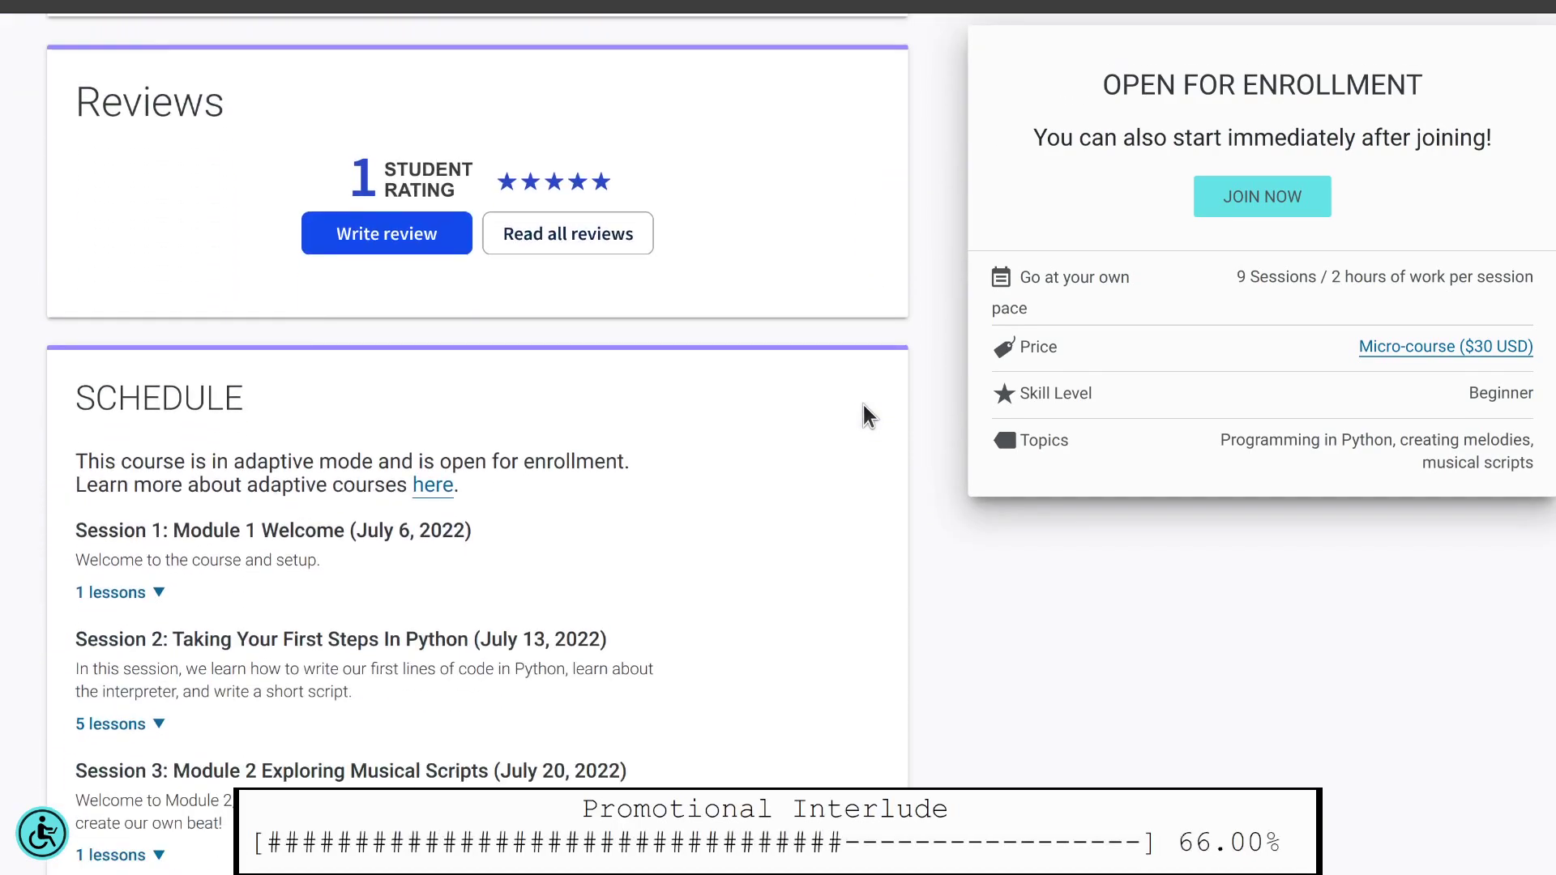
scroll(down, 3)
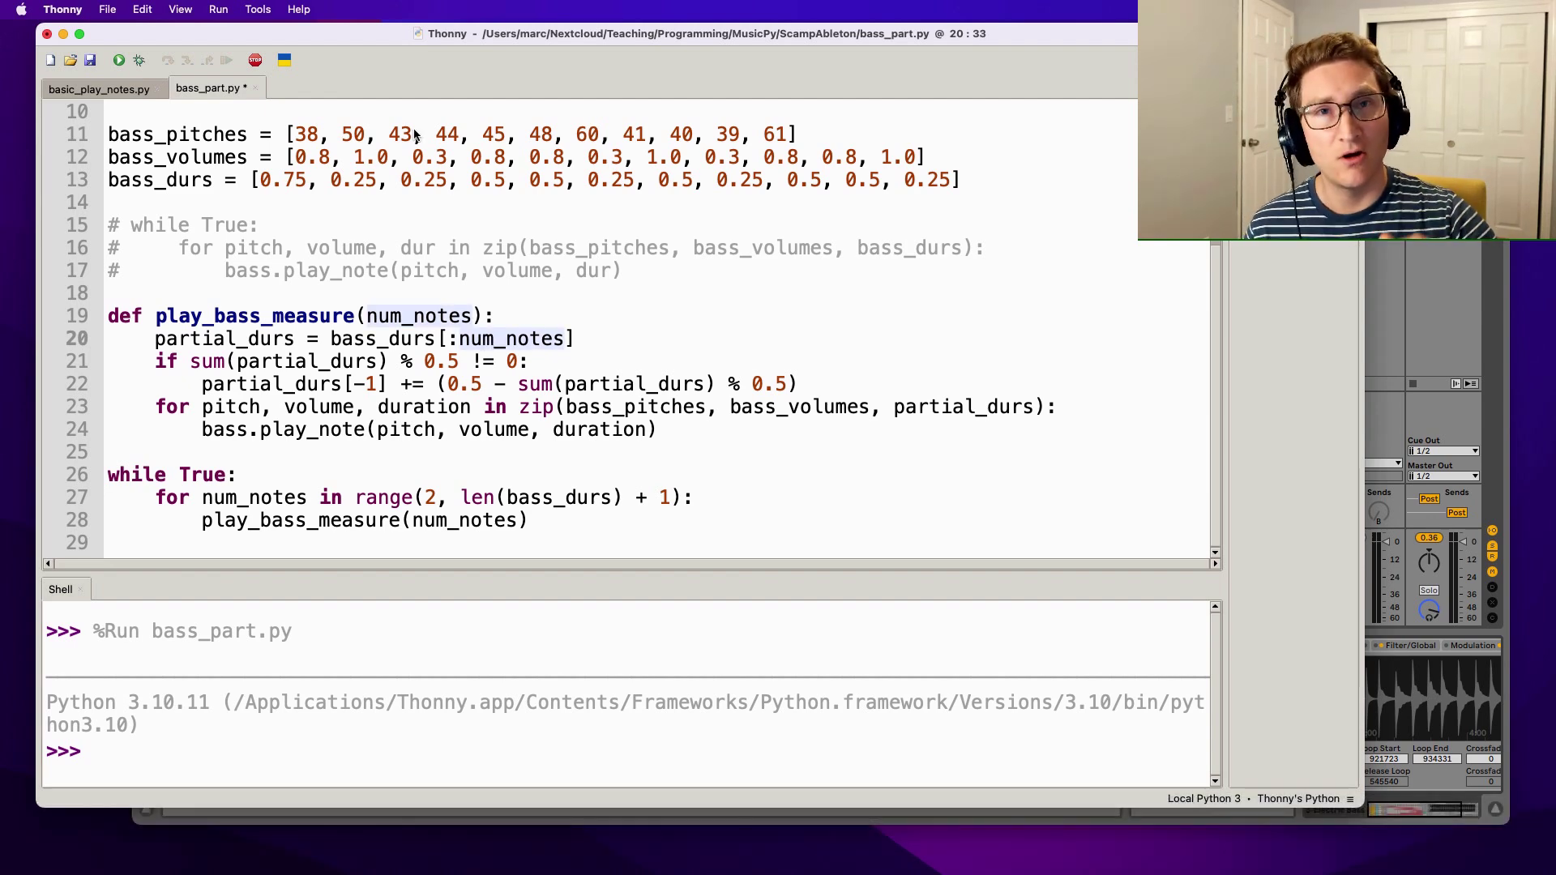
Step: Walk through play_bass_measure, marking the first bass pitches, the function name and the bass_durs slicing
drag(292, 135, 368, 134)
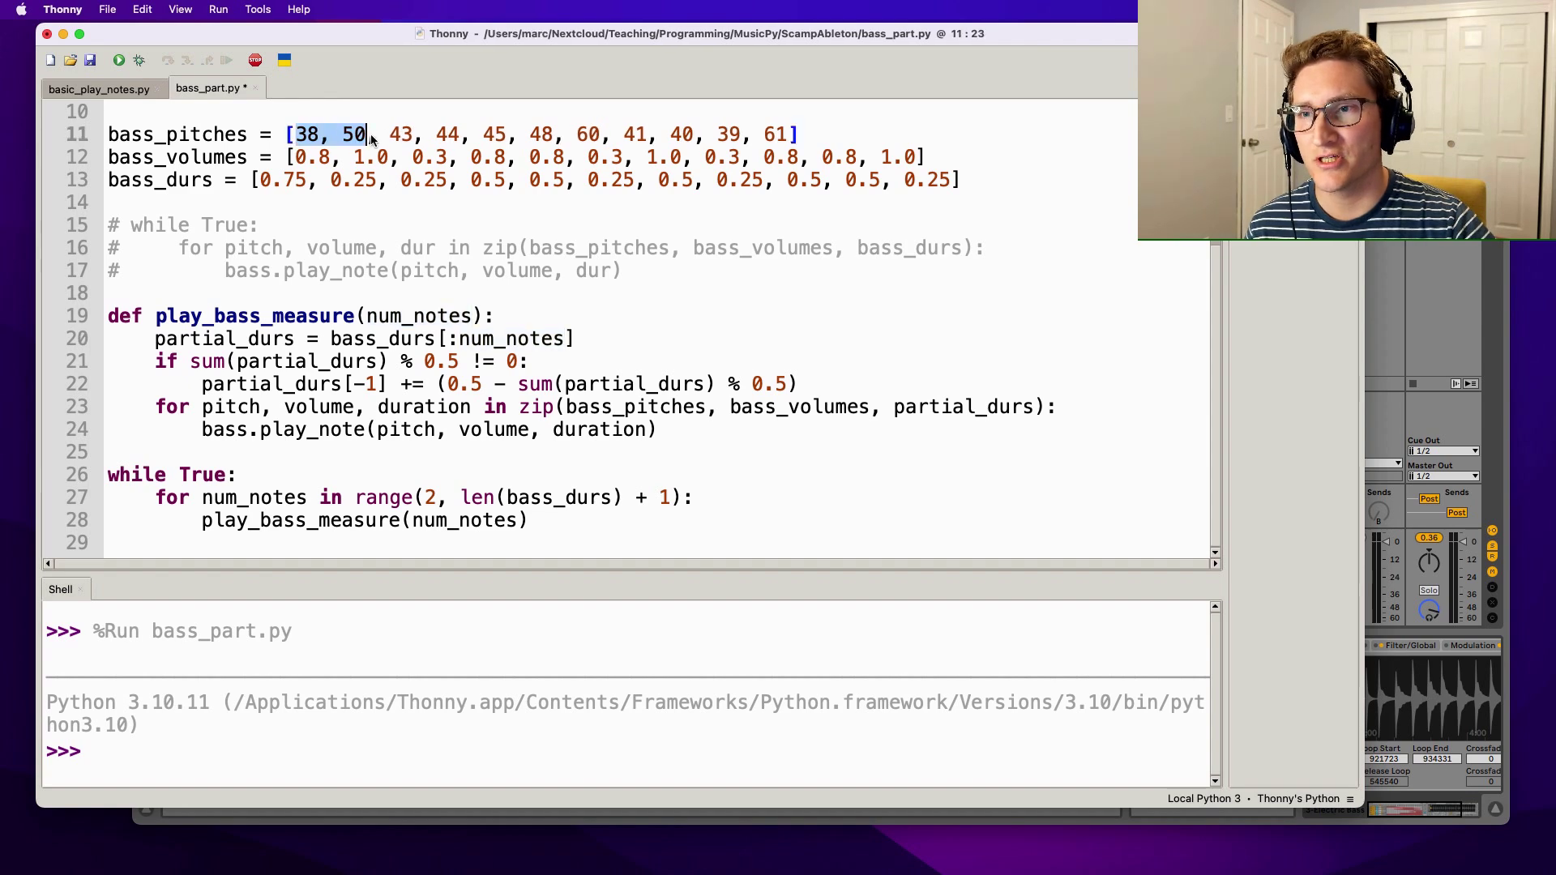
drag(364, 135, 516, 135)
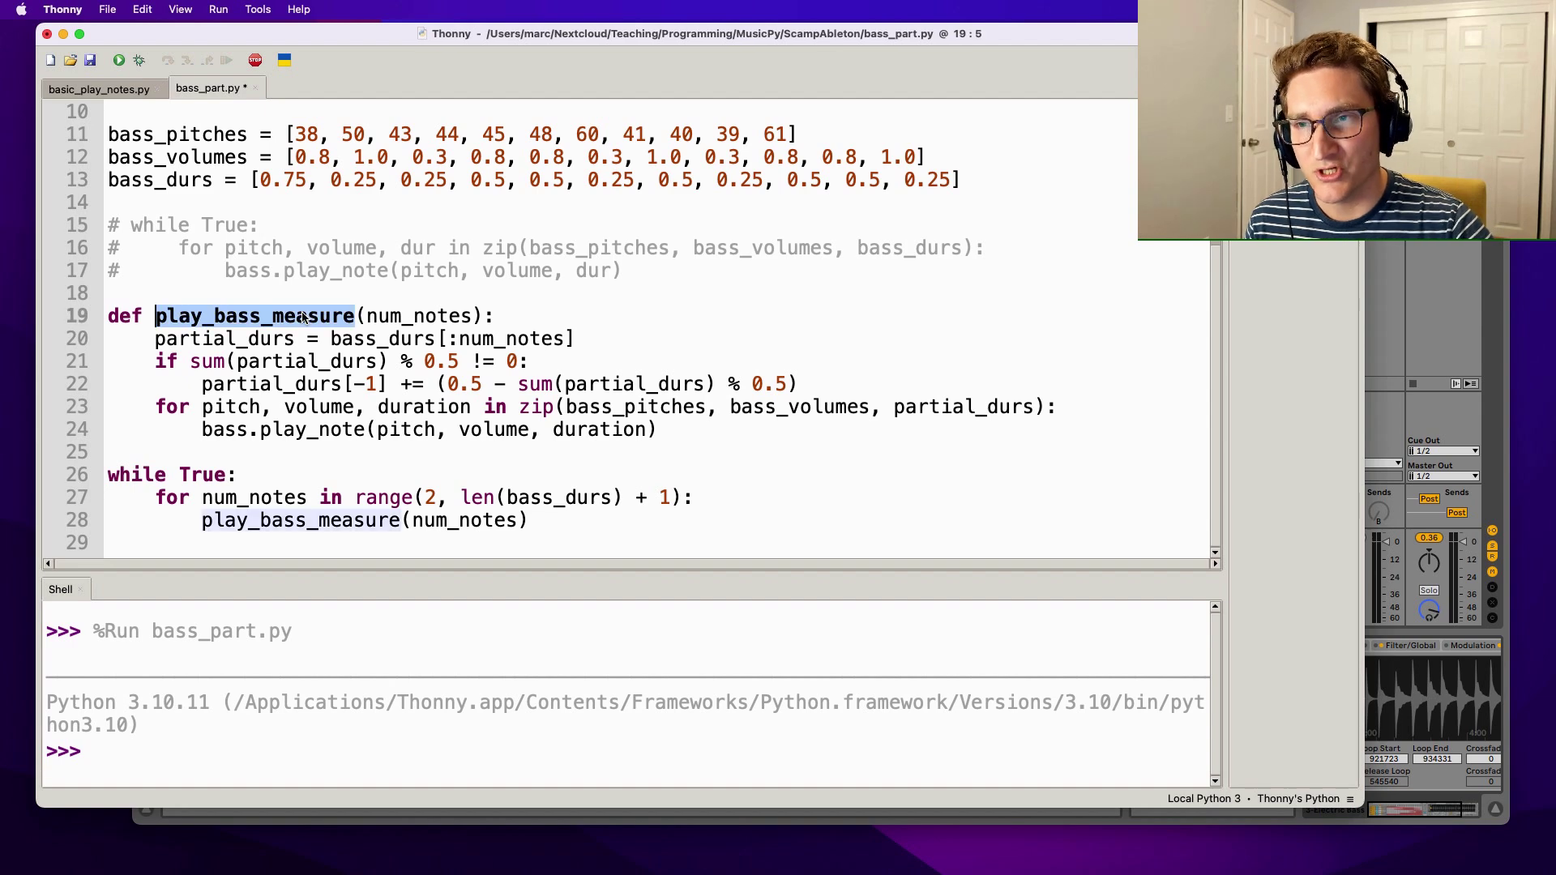
double_click(417, 316)
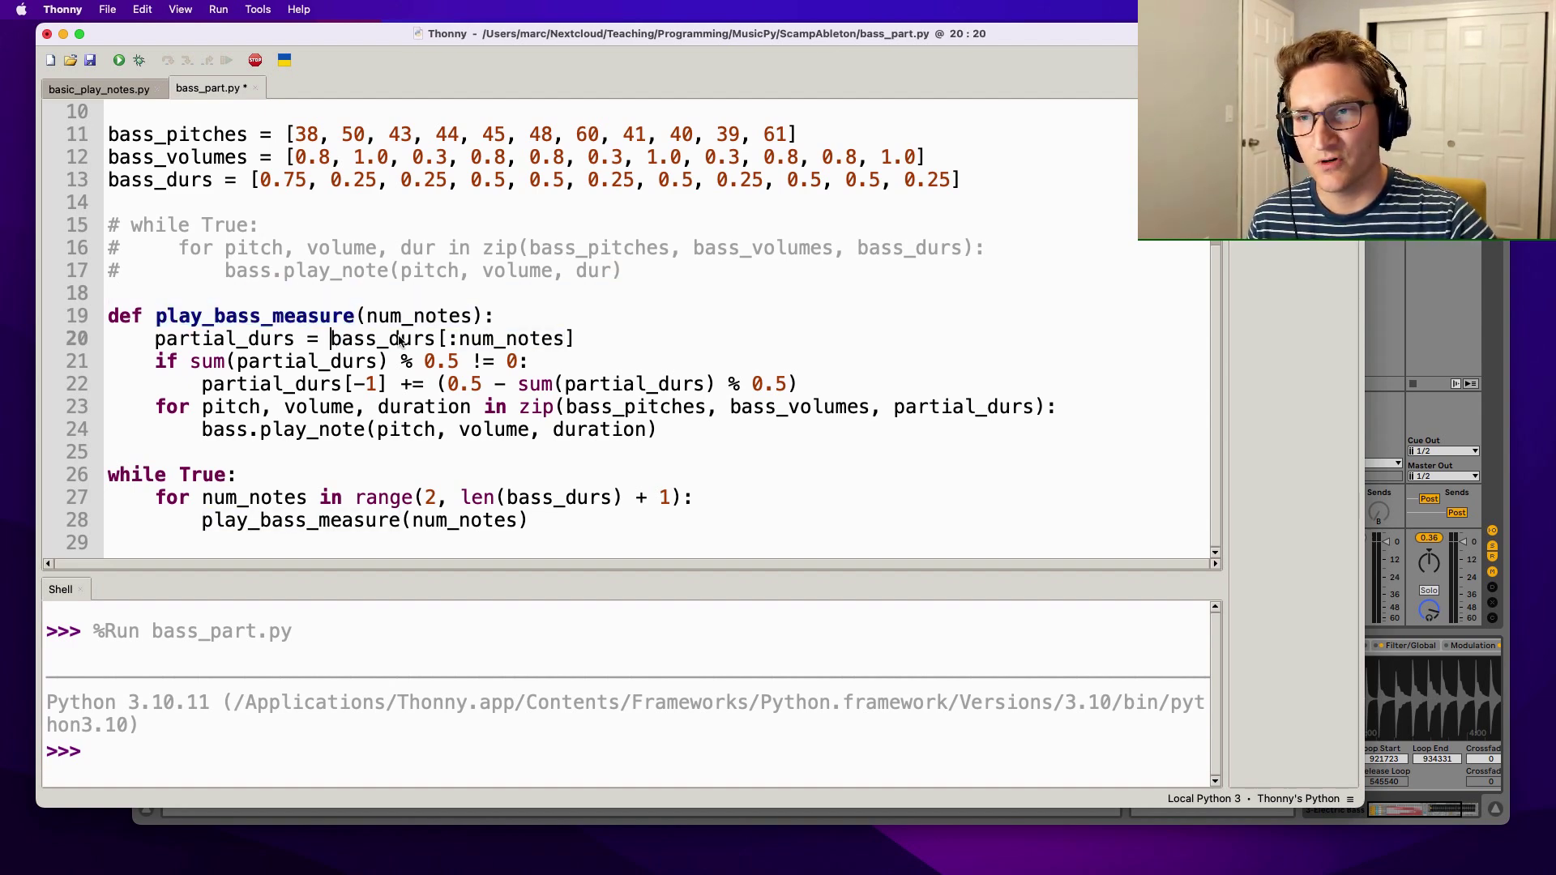
double_click(223, 339)
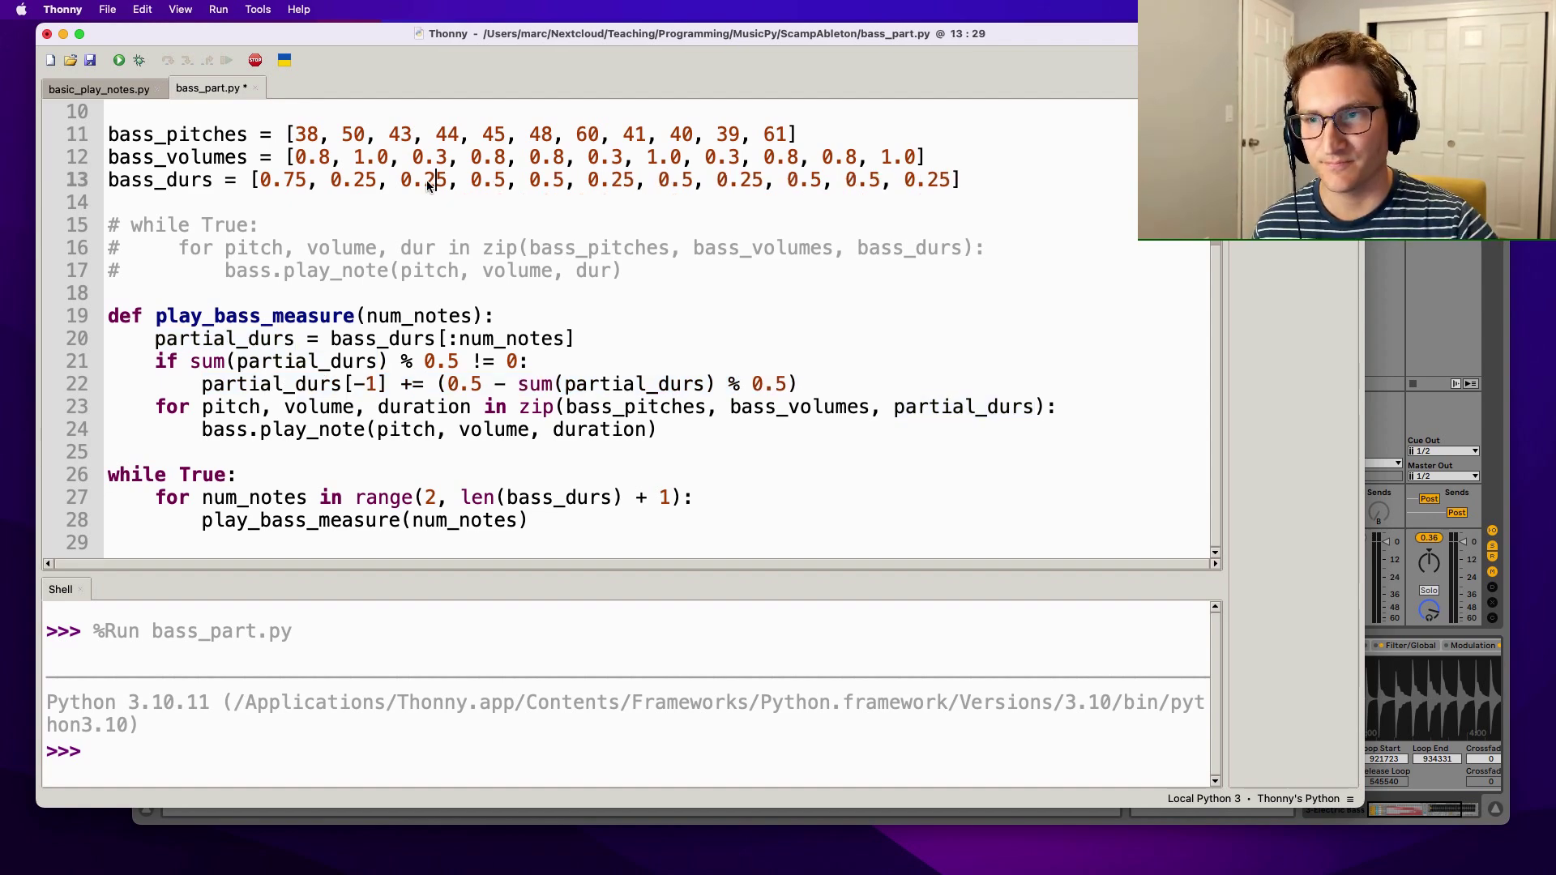
drag(155, 406, 657, 428)
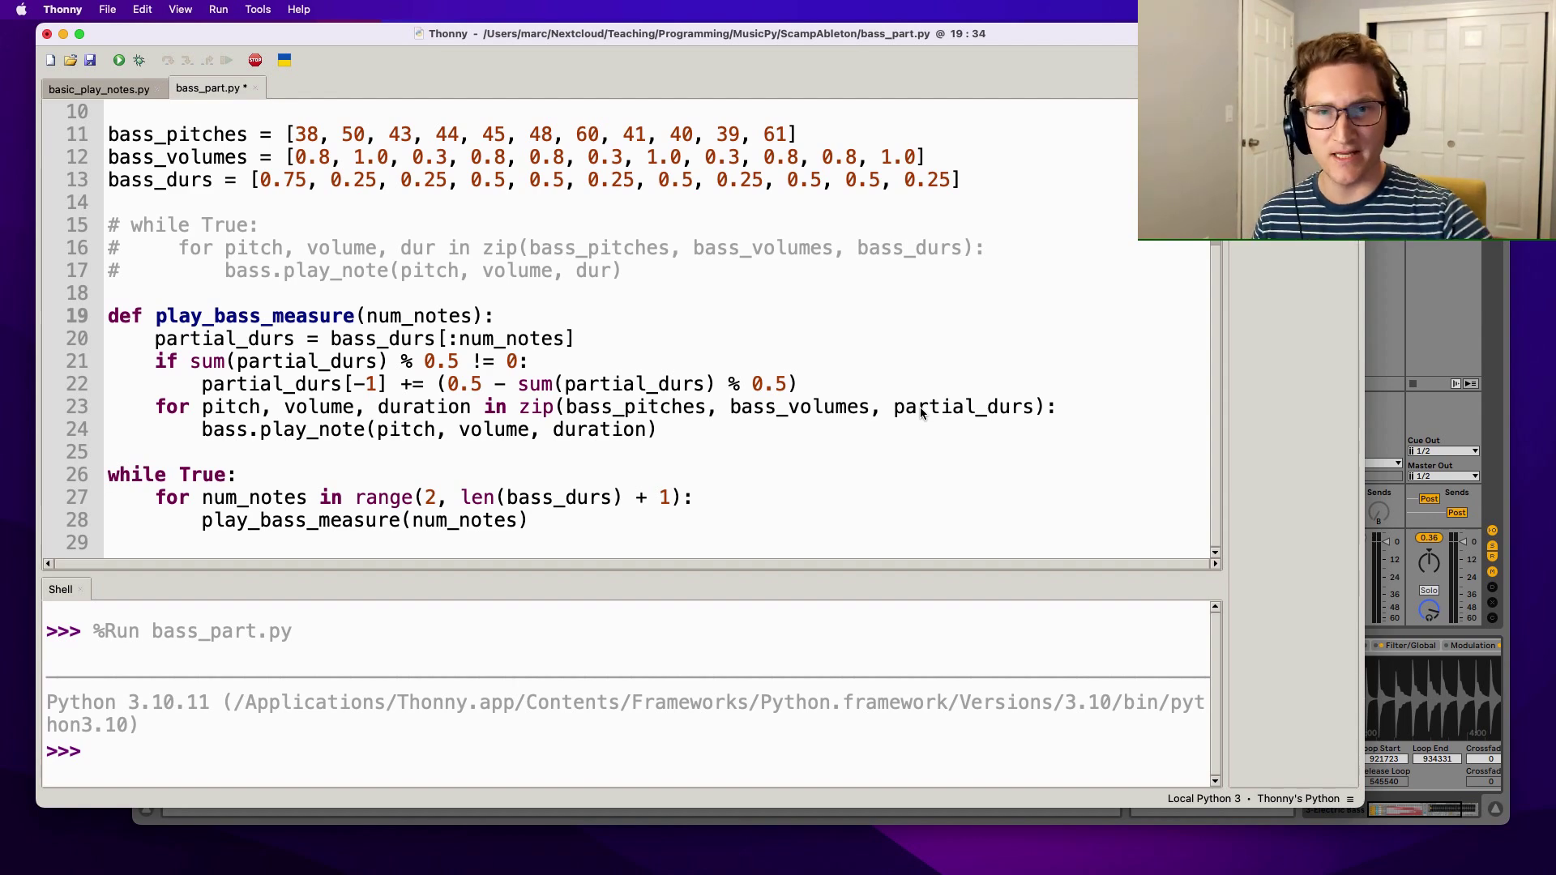
drag(154, 337, 532, 361)
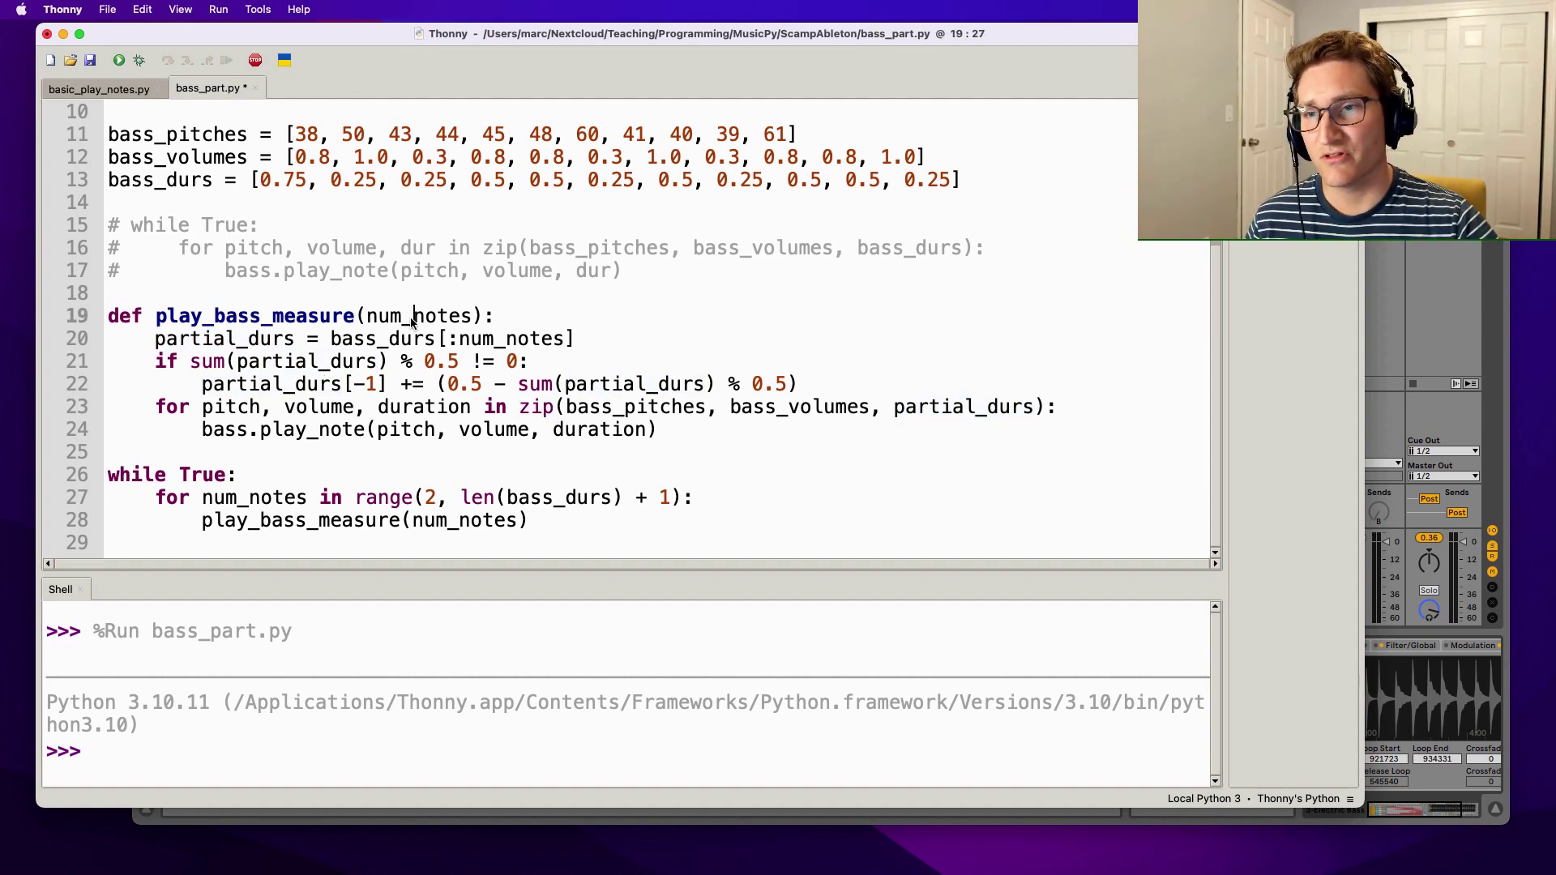
double_click(224, 339)
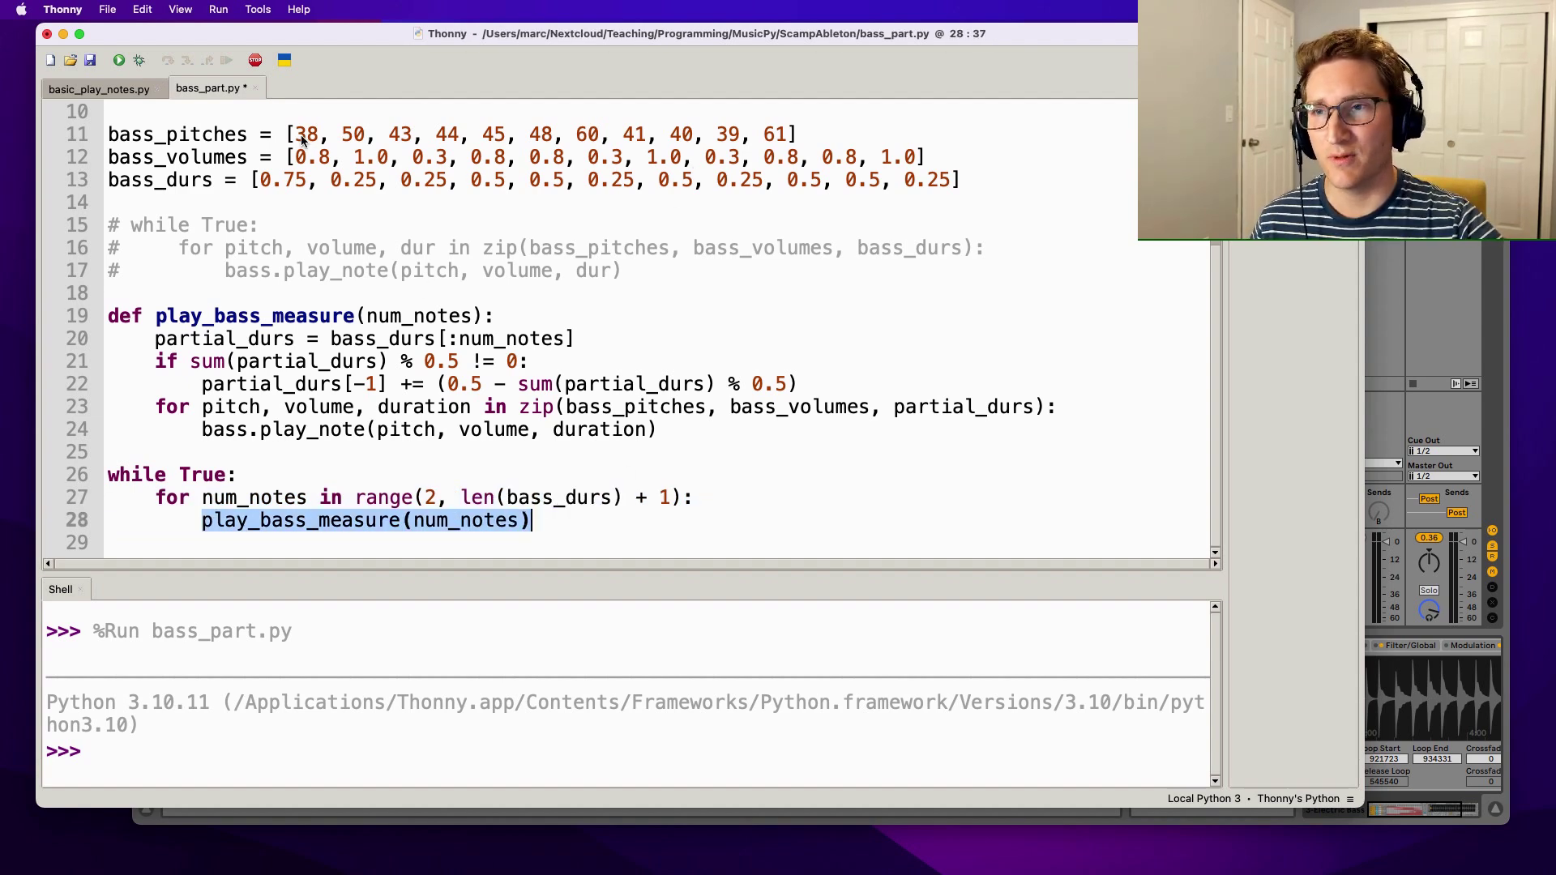
drag(295, 134, 415, 135)
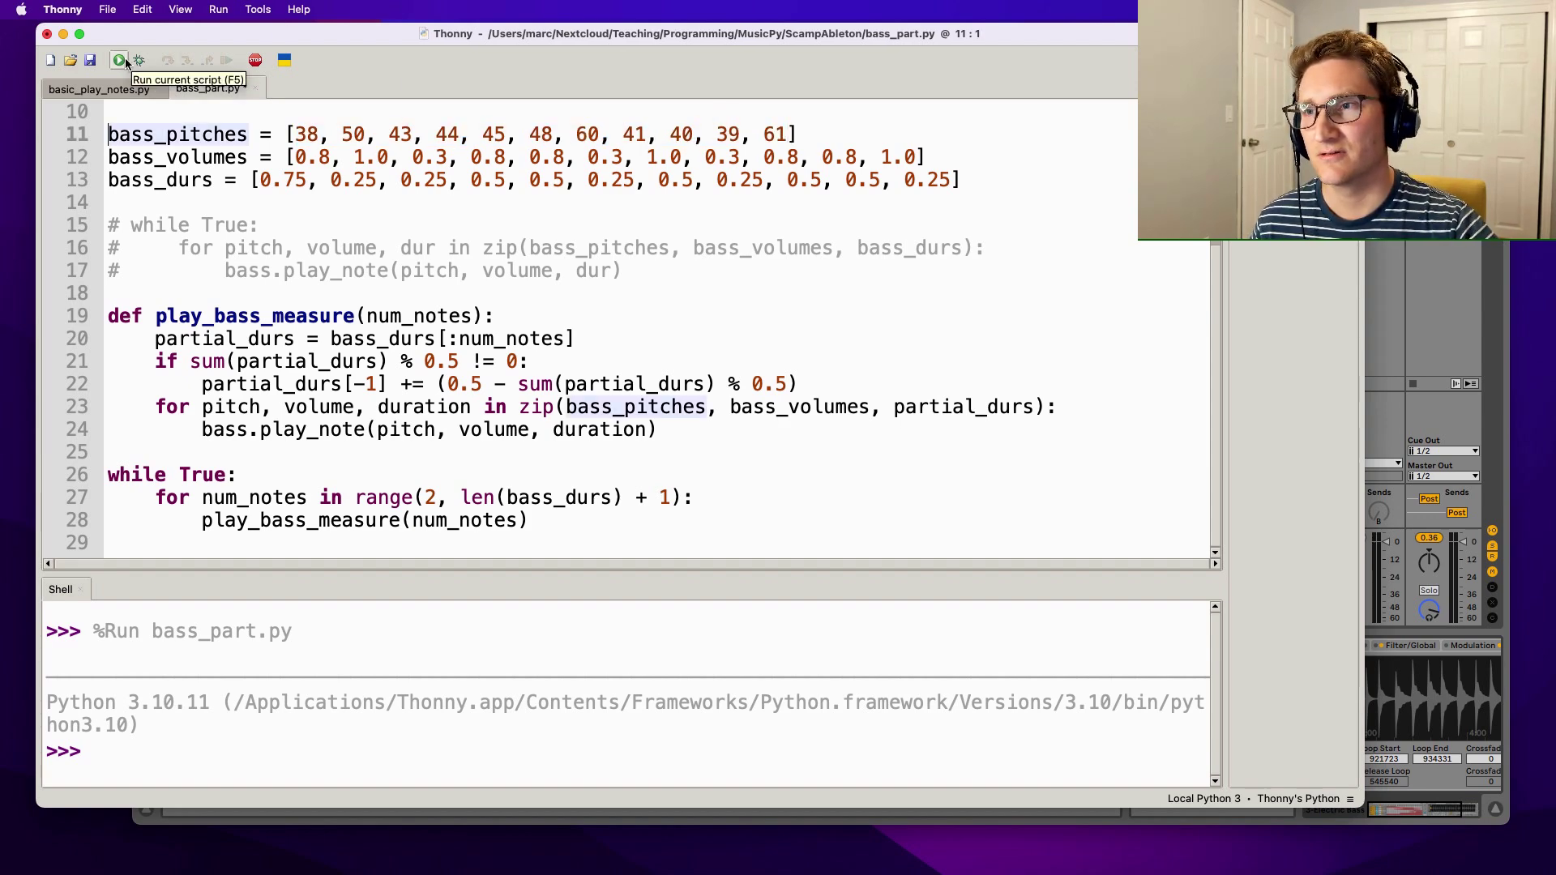
Step: Run bass_part.py to hear the growing measures, then move to cellularDrumsWithFilterWiggle.py
click(118, 60)
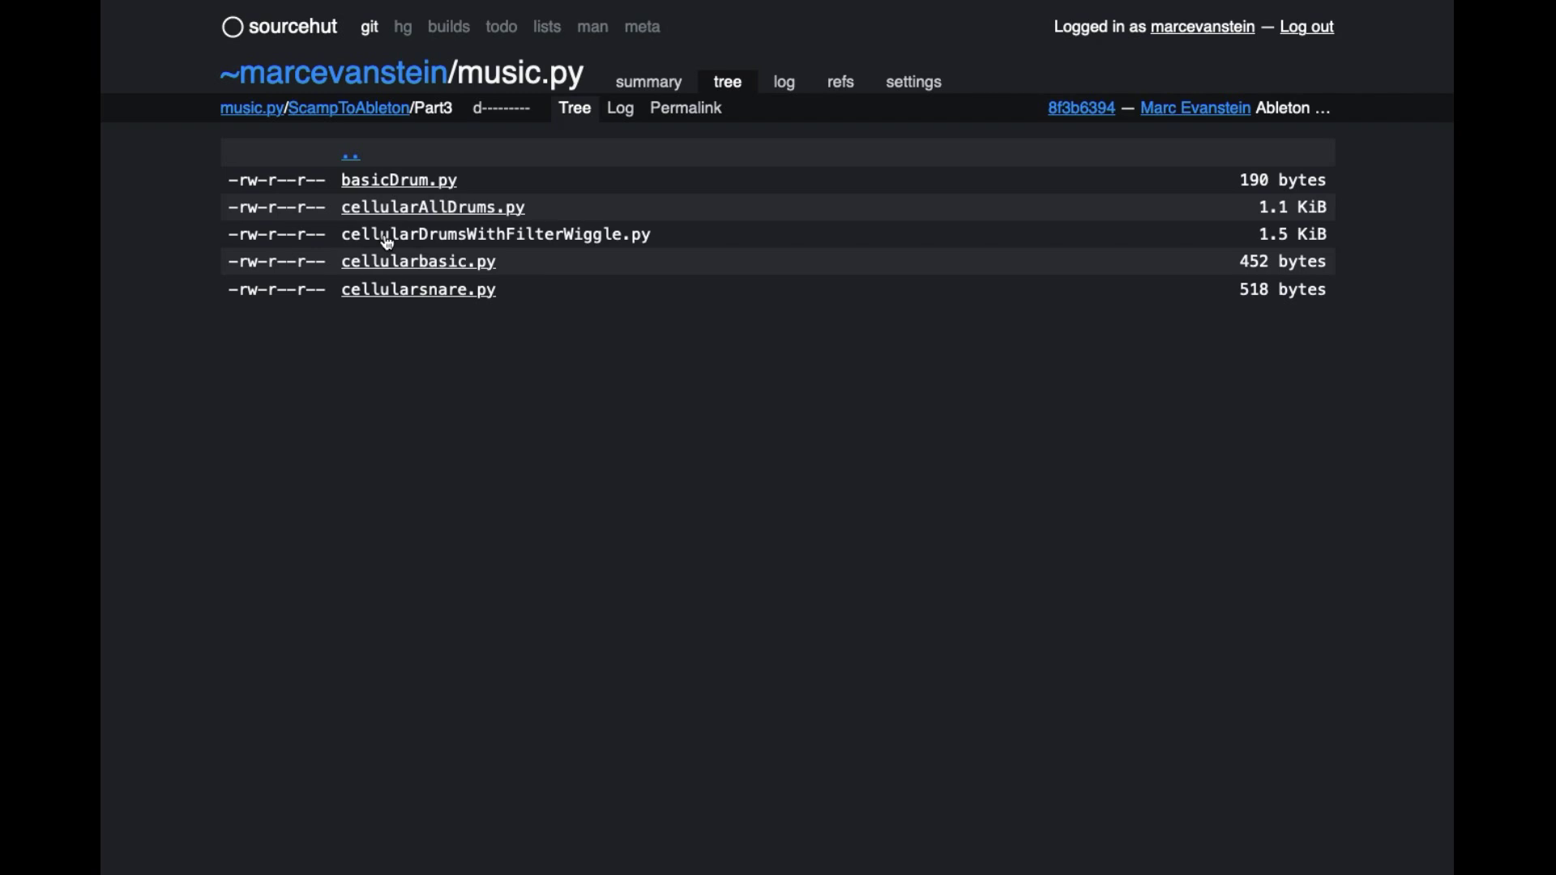
click(496, 233)
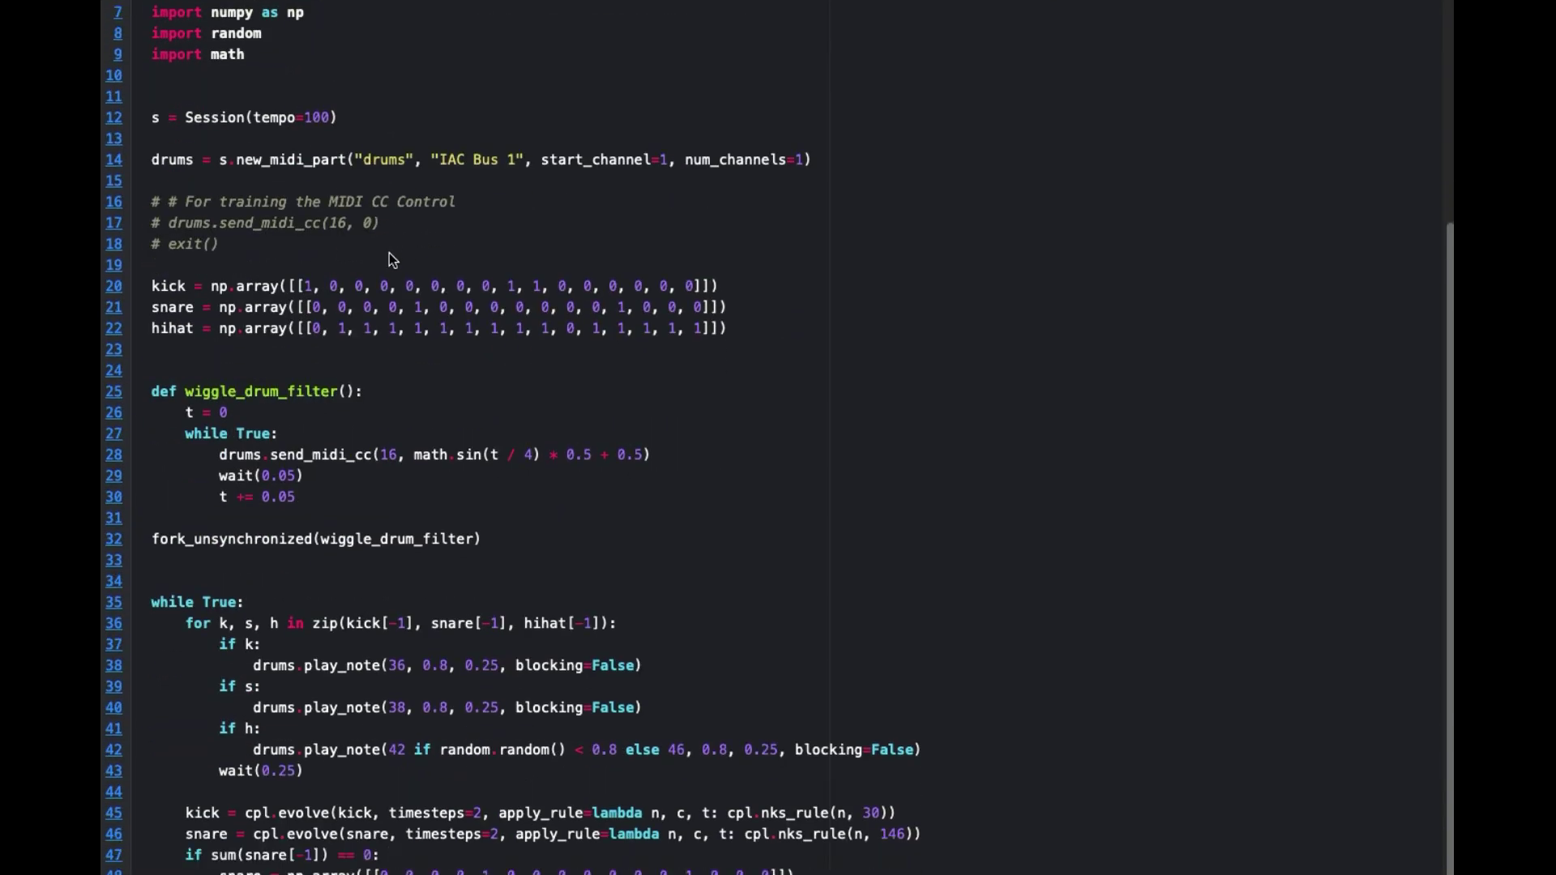